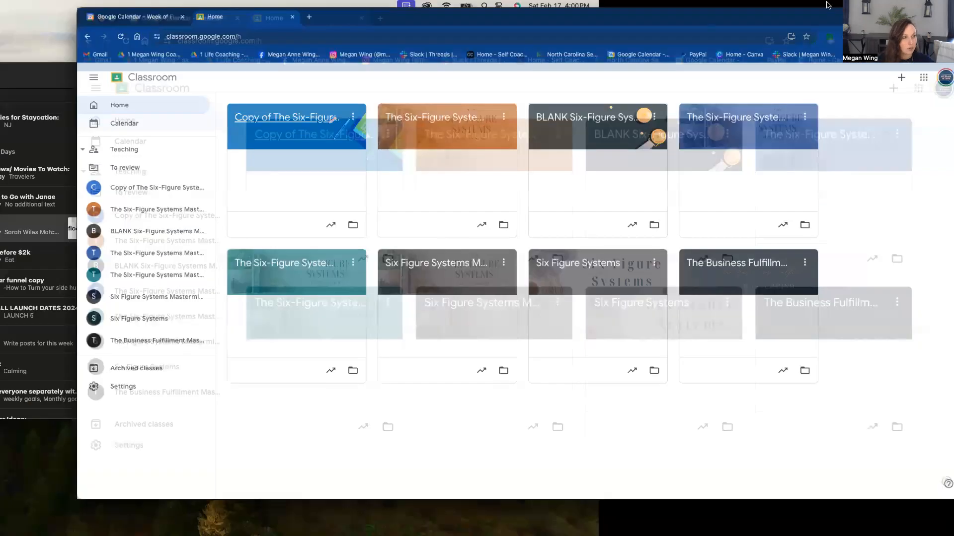
Step: Start a new class and accept the school-use notice to reach the class form
key(F11)
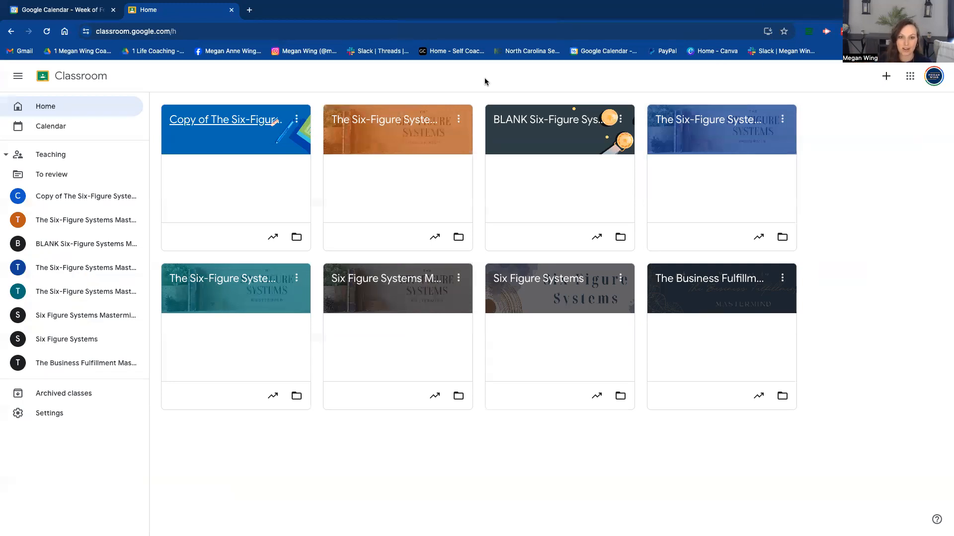
mouse_move(68, 126)
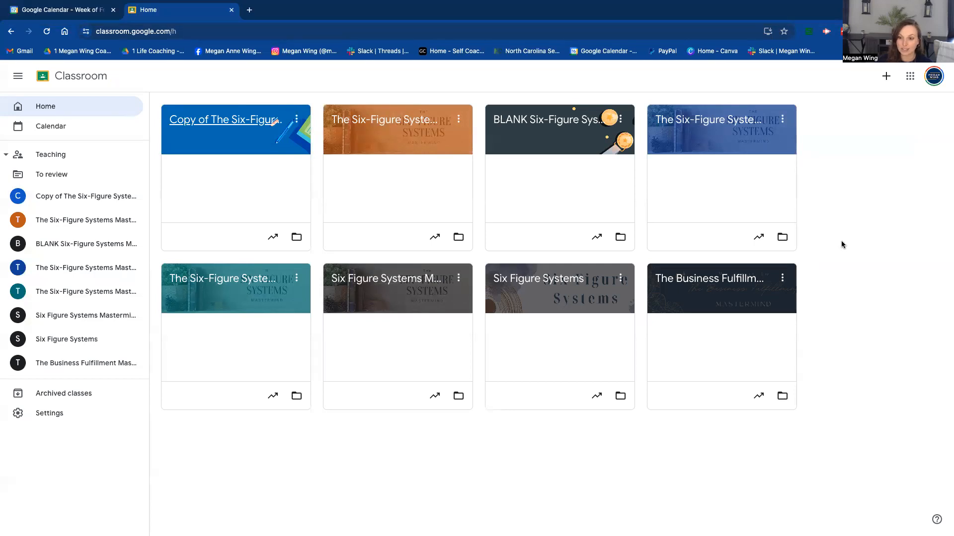
mouse_move(536, 165)
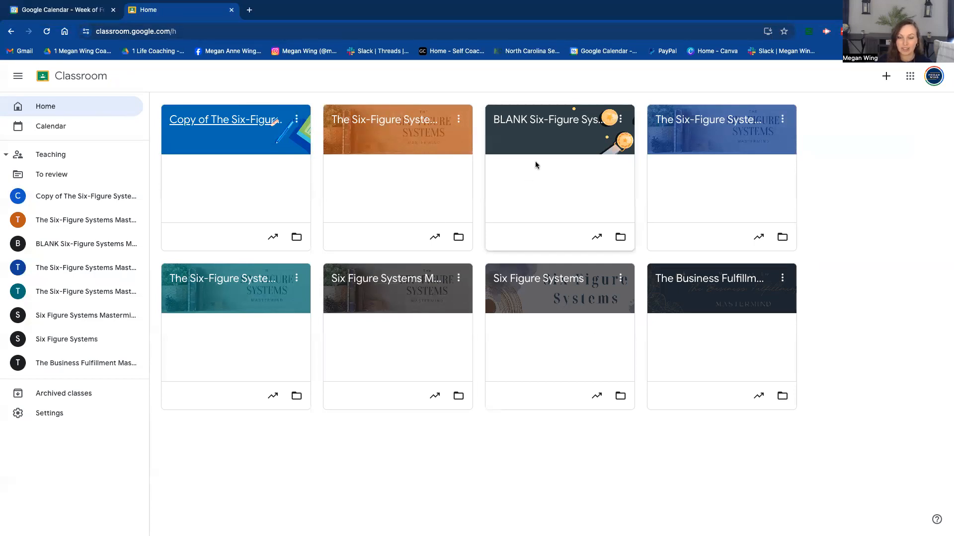
click(885, 77)
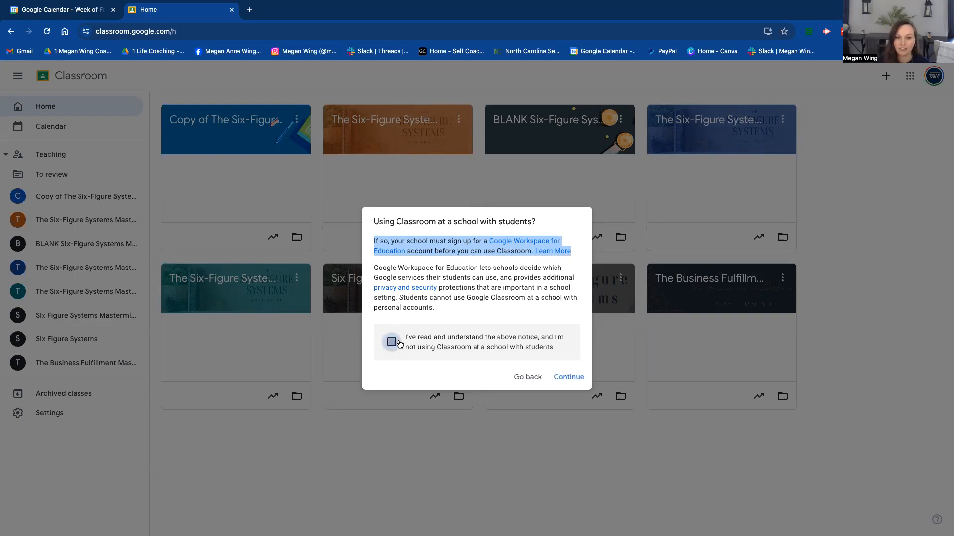
click(391, 341)
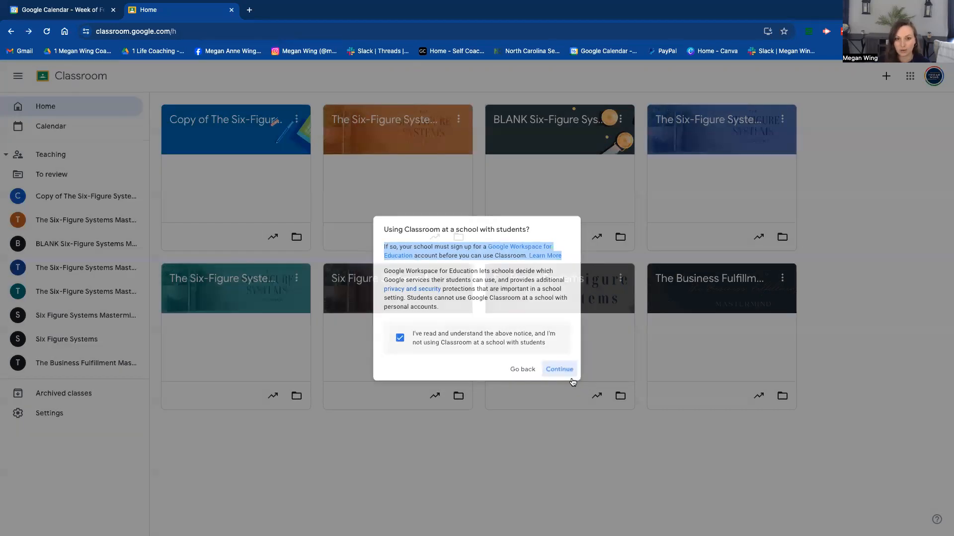
click(558, 369)
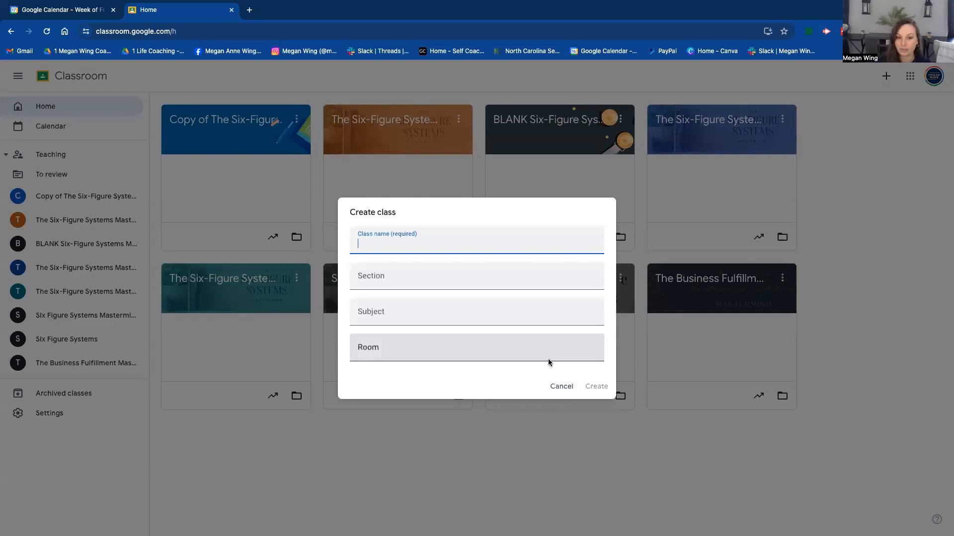
Step: Name the class 'Six Figure Systems' and create it
text(S)
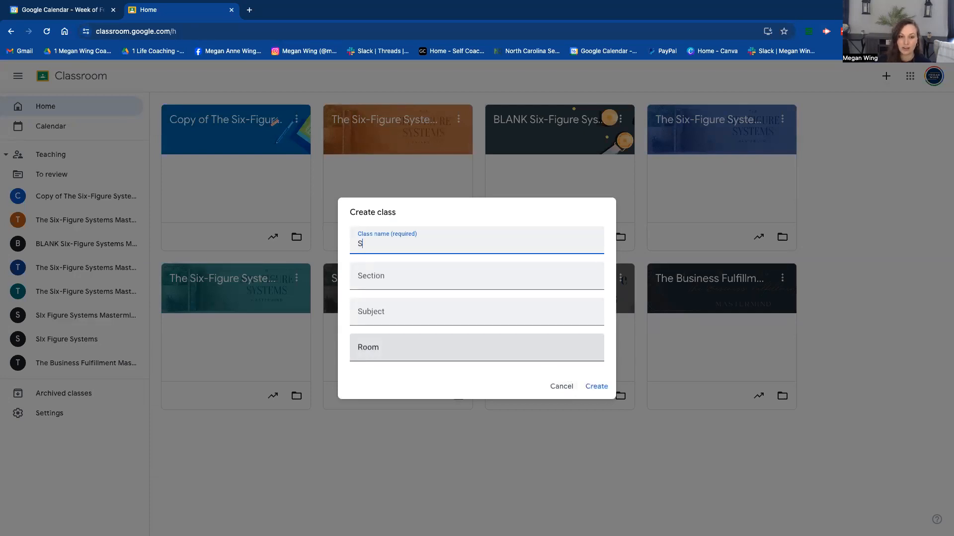
text(Six Figure)
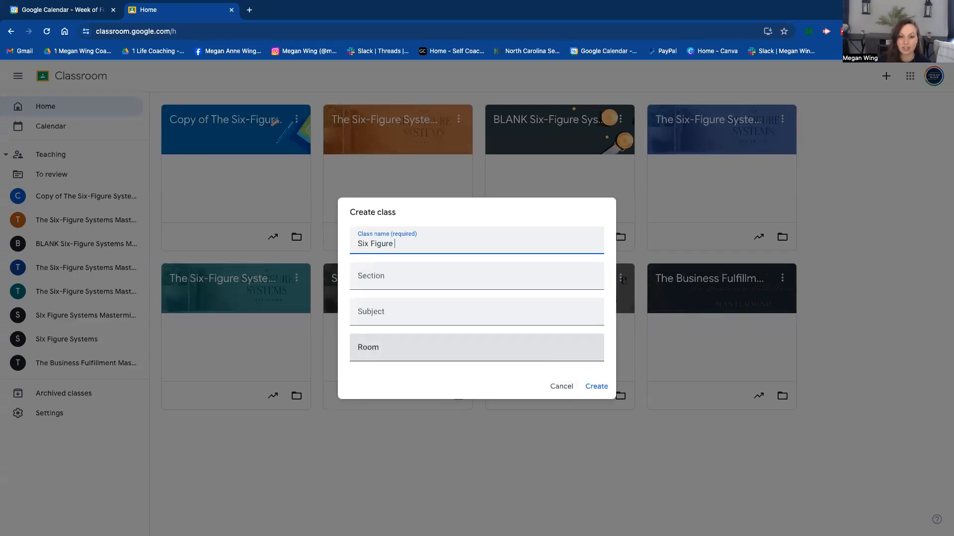
text(Systems)
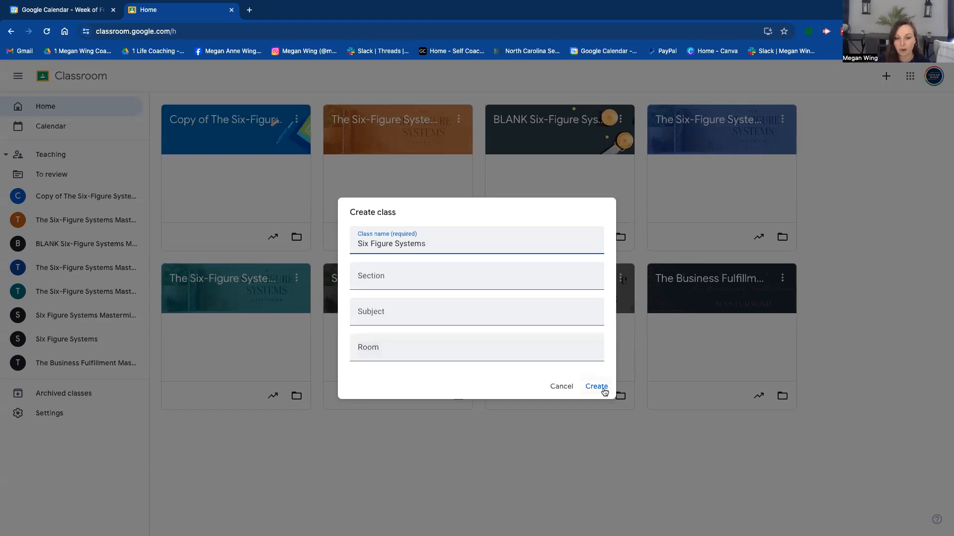
click(596, 386)
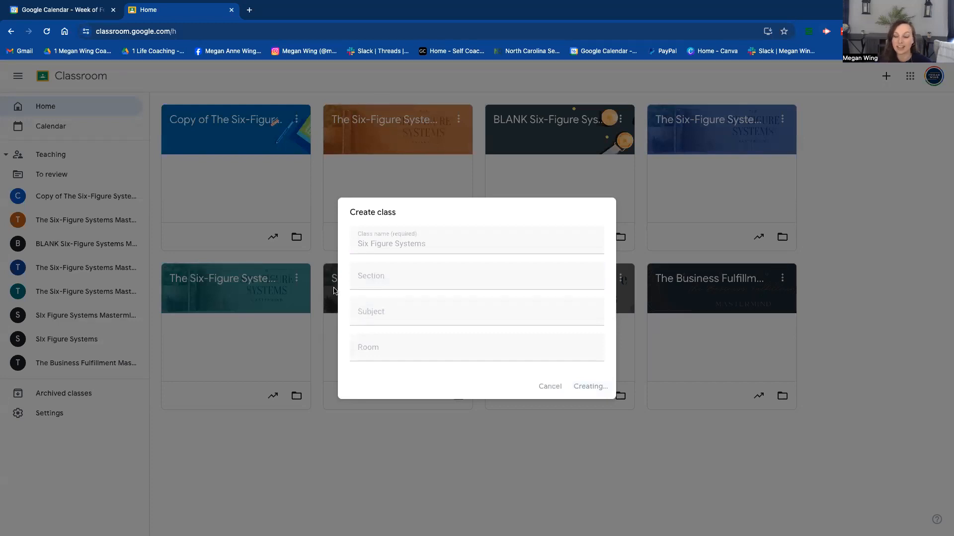
Step: Customize the class appearance, browsing the General and Arts header theme galleries
click(589, 386)
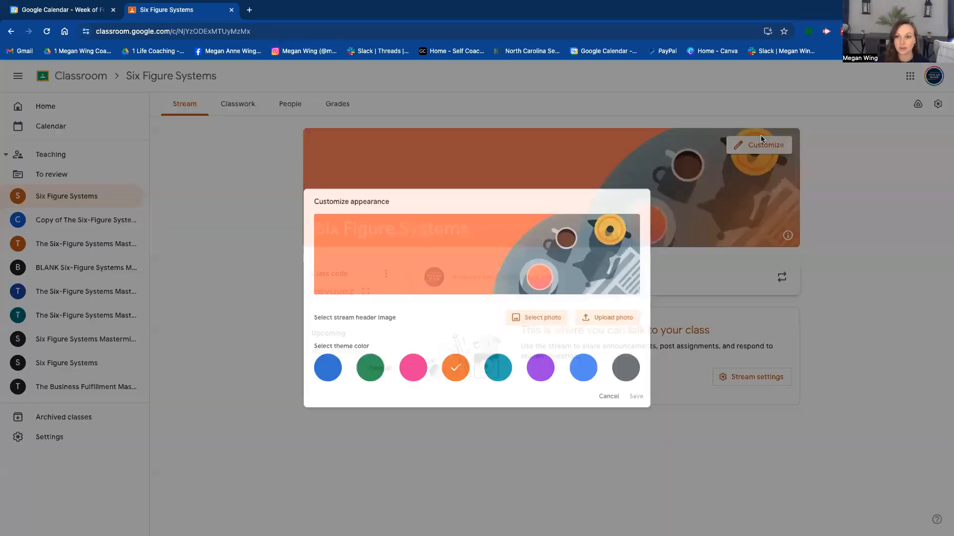
click(536, 318)
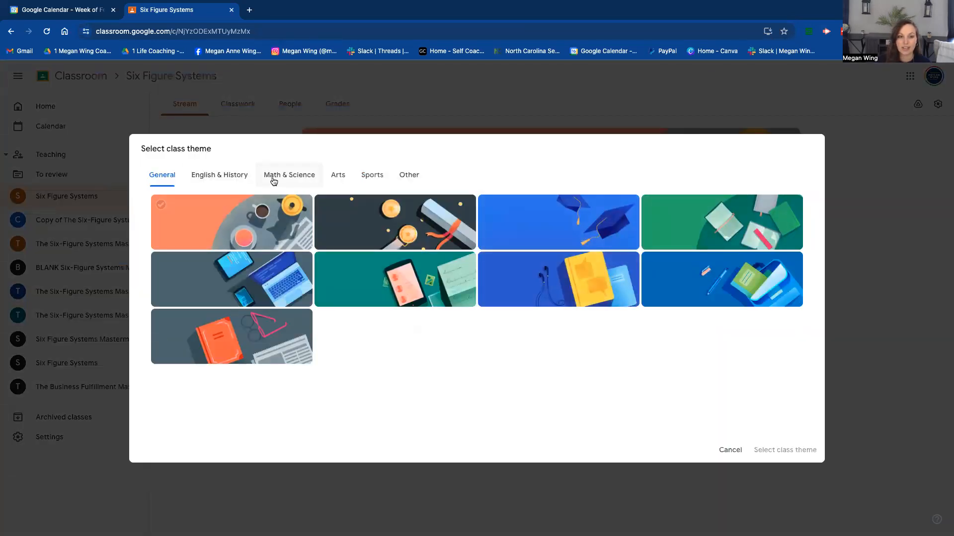
click(338, 175)
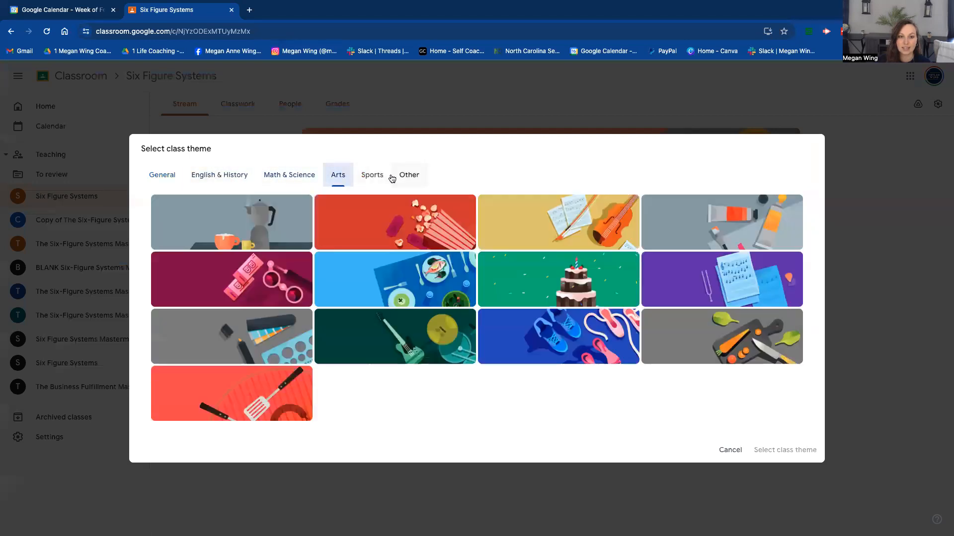
click(162, 175)
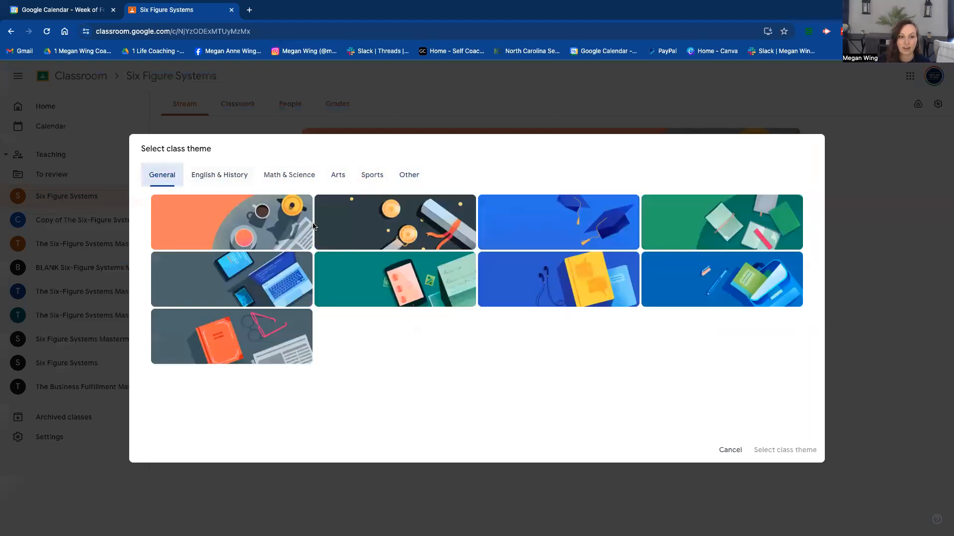
mouse_move(729, 461)
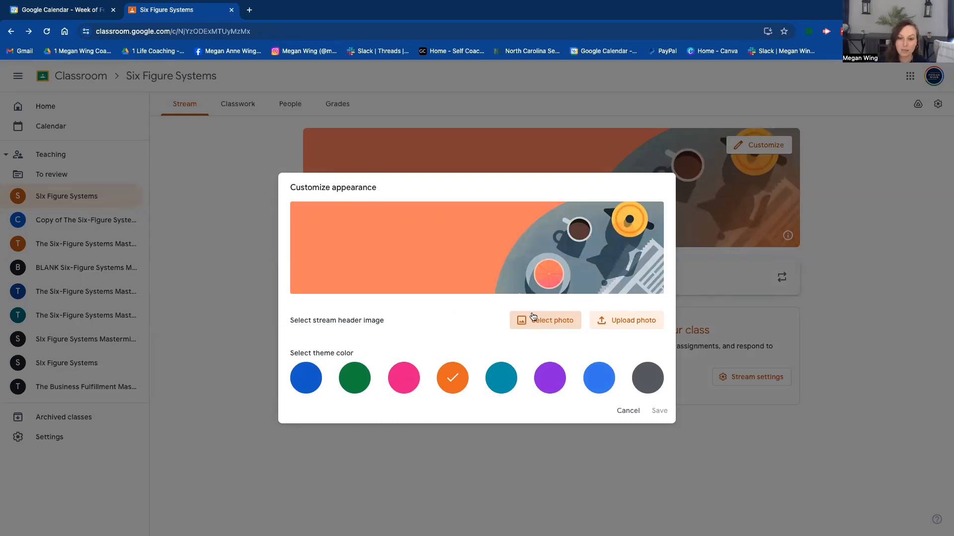
click(545, 320)
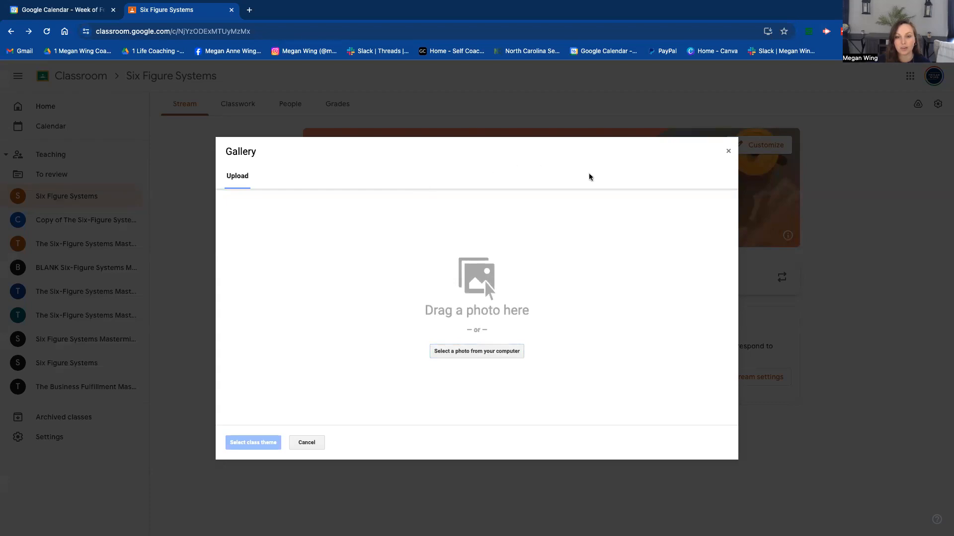
click(476, 351)
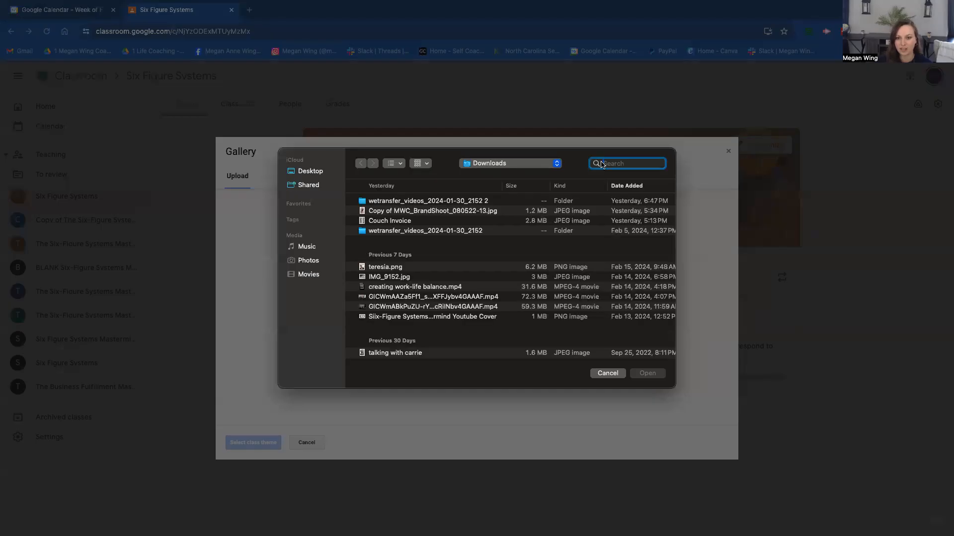
text(six figu)
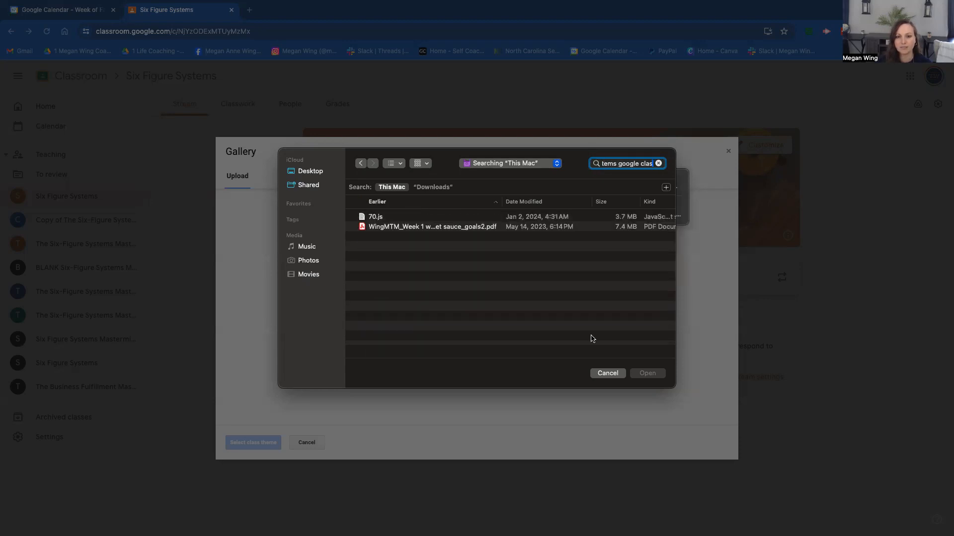
click(606, 373)
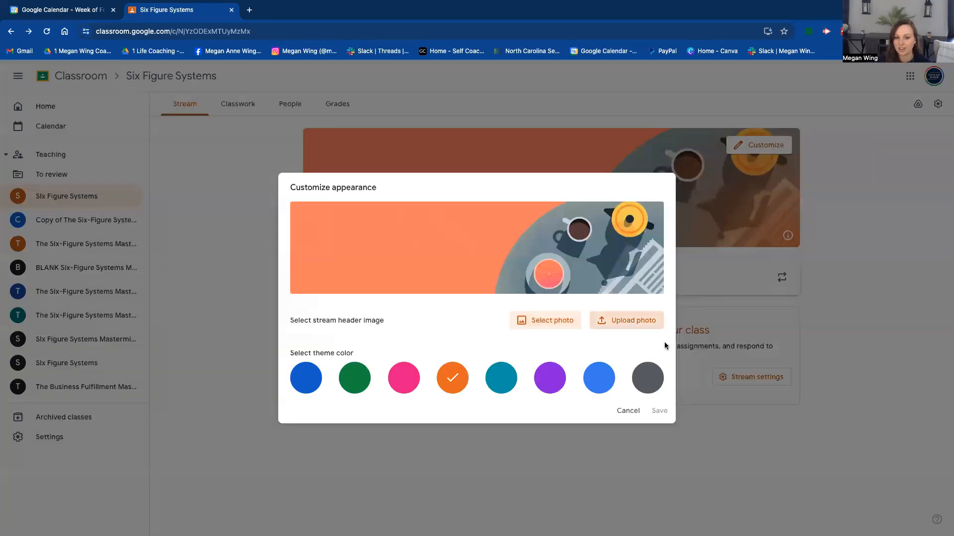
Step: Try teal, light blue and dark blue theme colours, then cancel to keep the orange theme
click(501, 378)
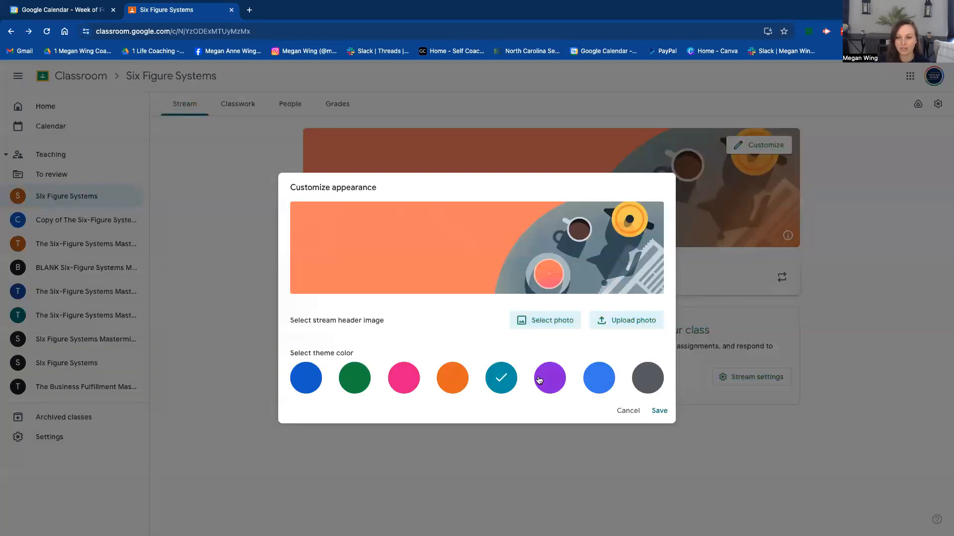
click(598, 377)
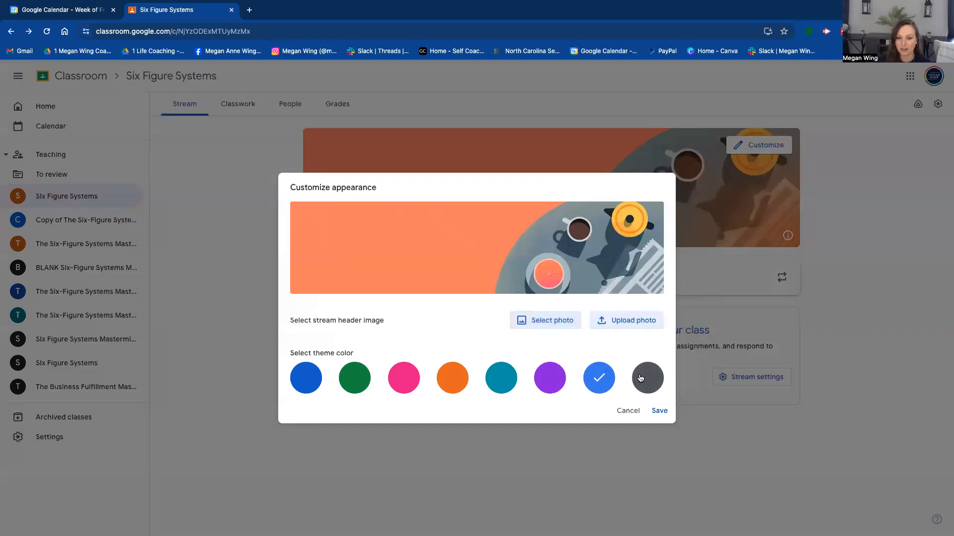
click(305, 377)
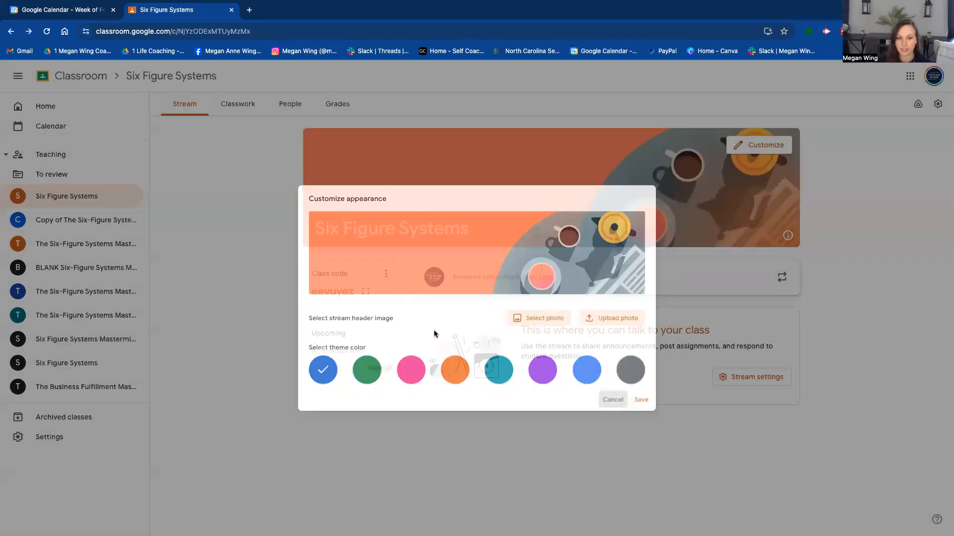
click(613, 399)
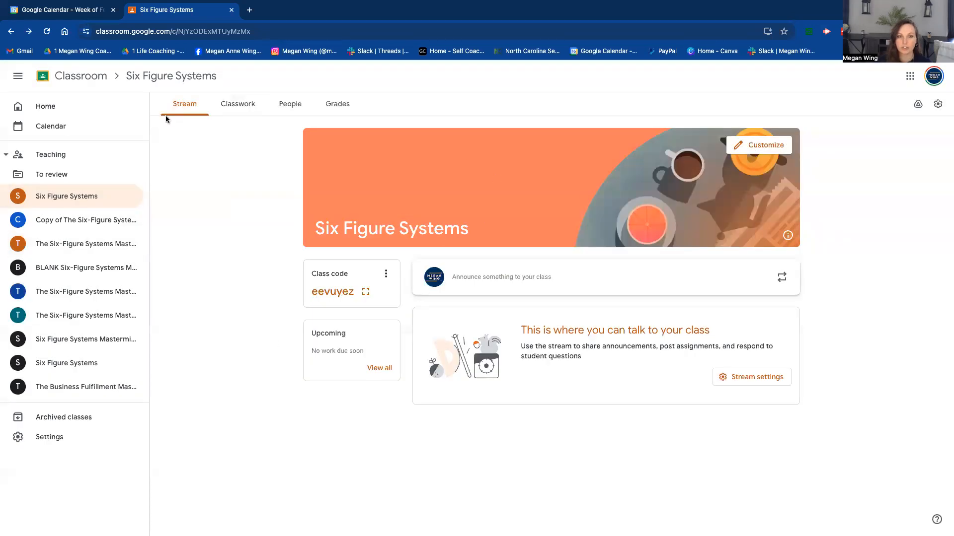
mouse_move(877, 237)
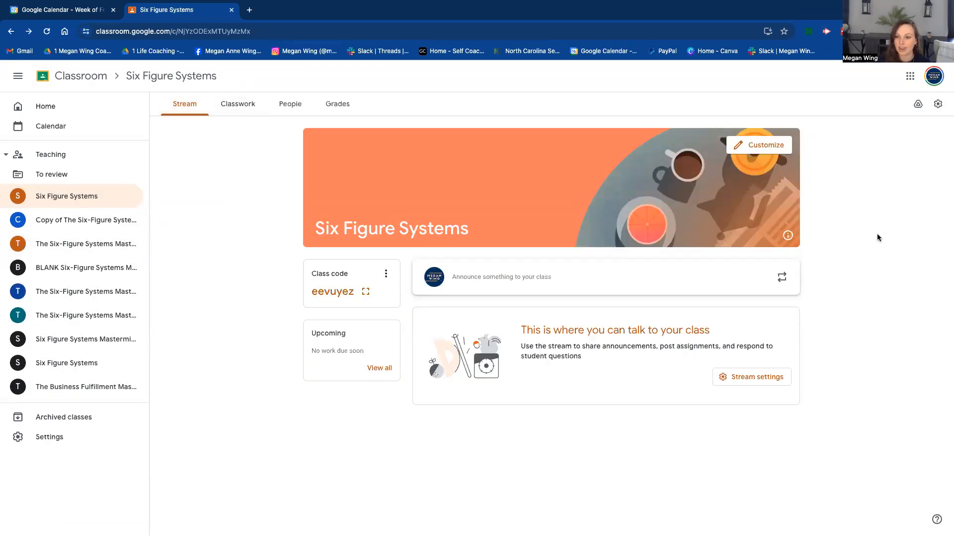
mouse_move(877, 397)
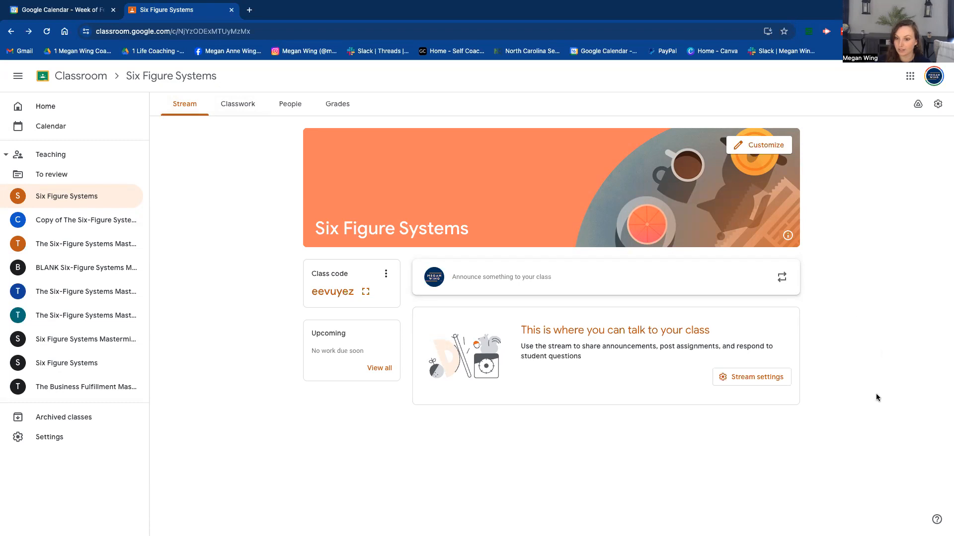
click(936, 103)
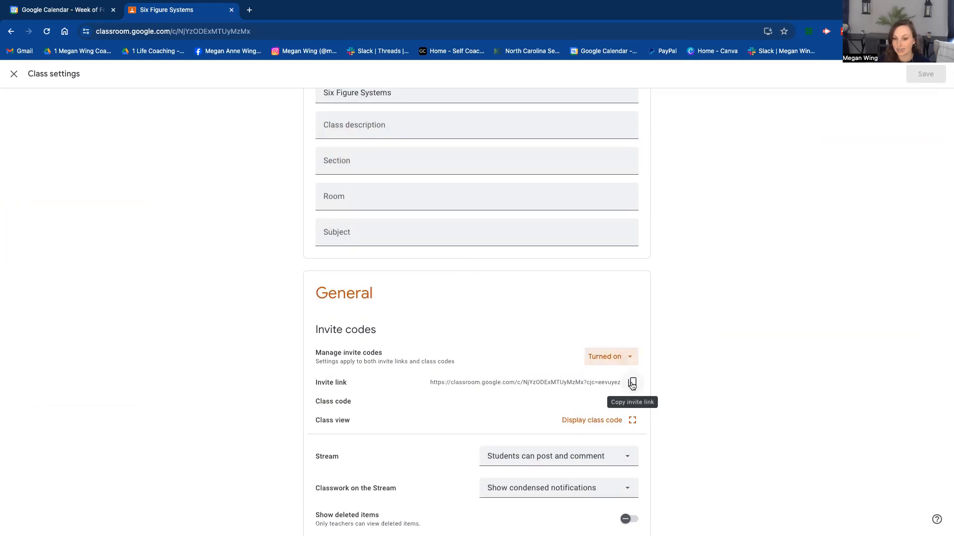
scroll(down, 3)
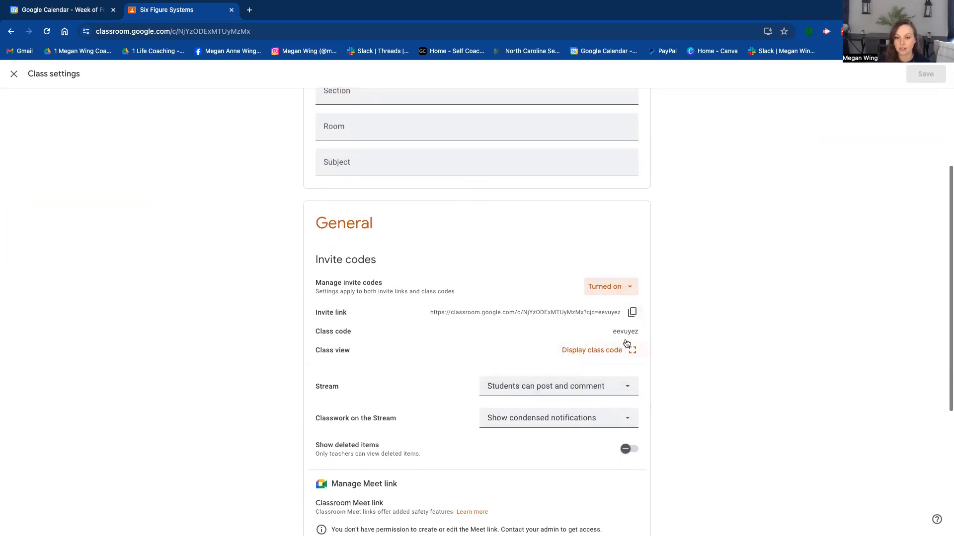
click(590, 349)
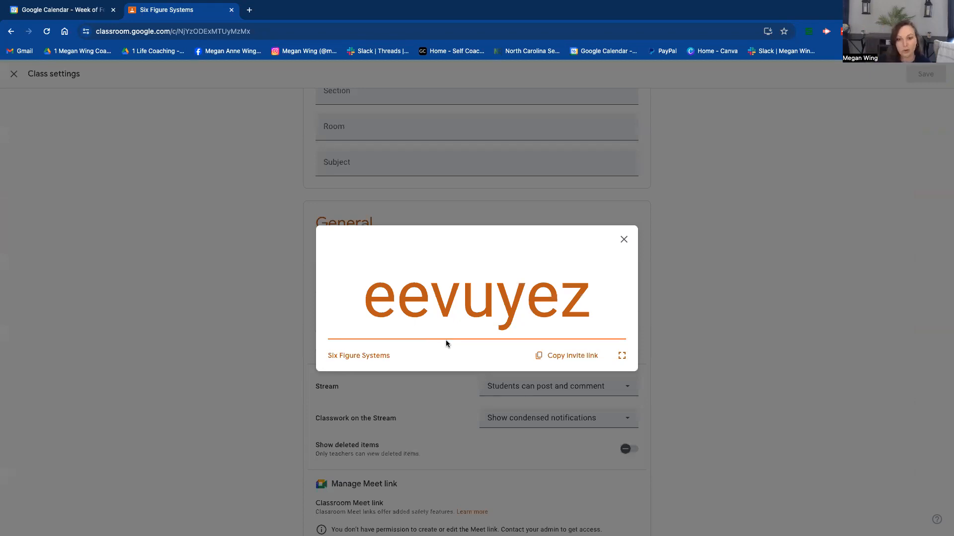
click(623, 239)
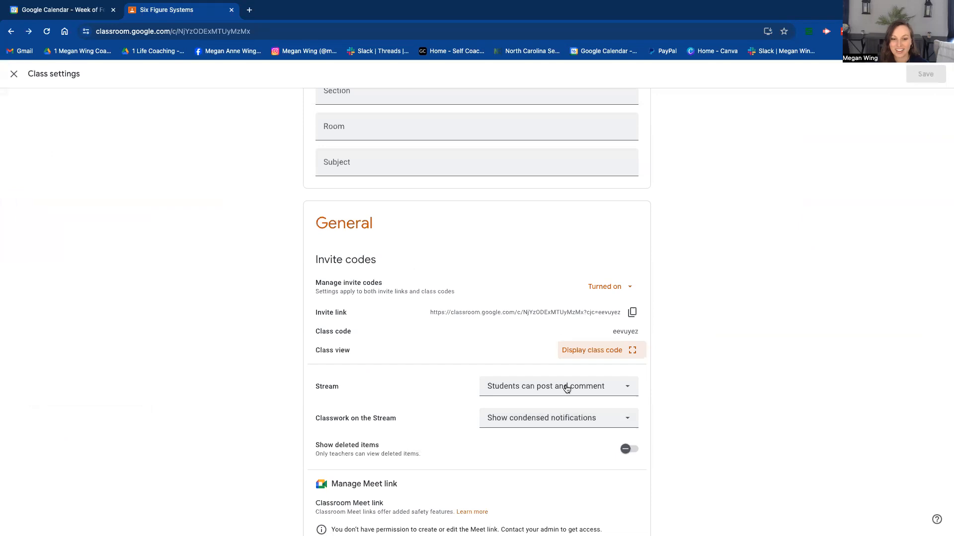
click(556, 386)
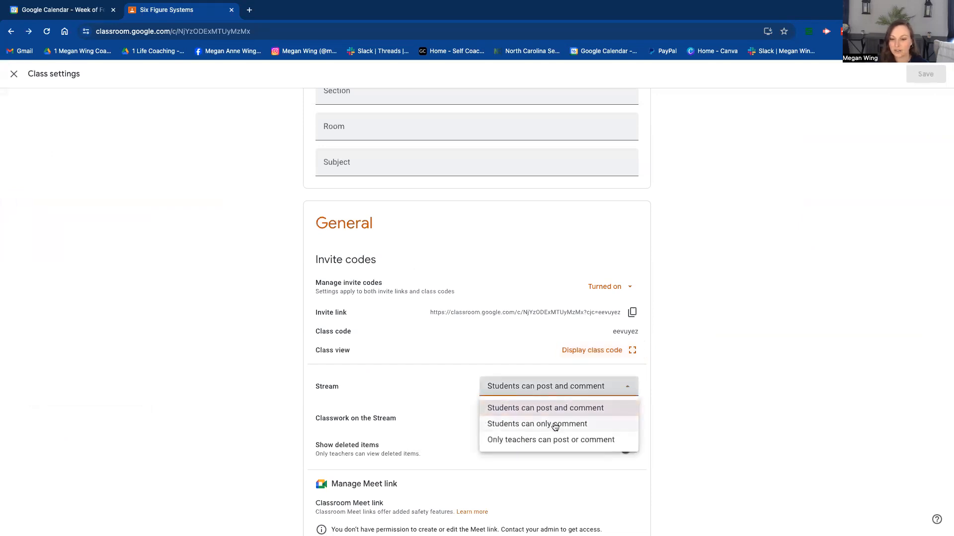
mouse_move(583, 414)
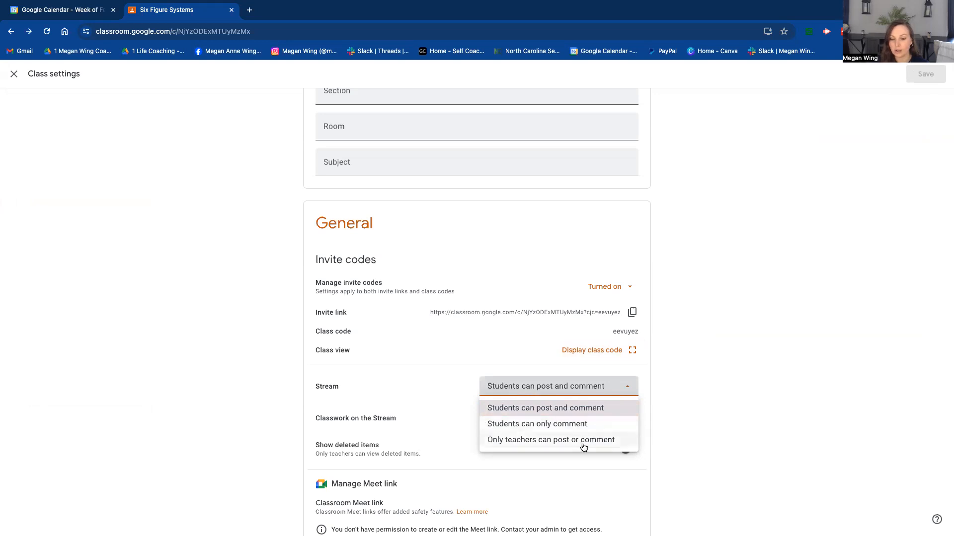
click(545, 408)
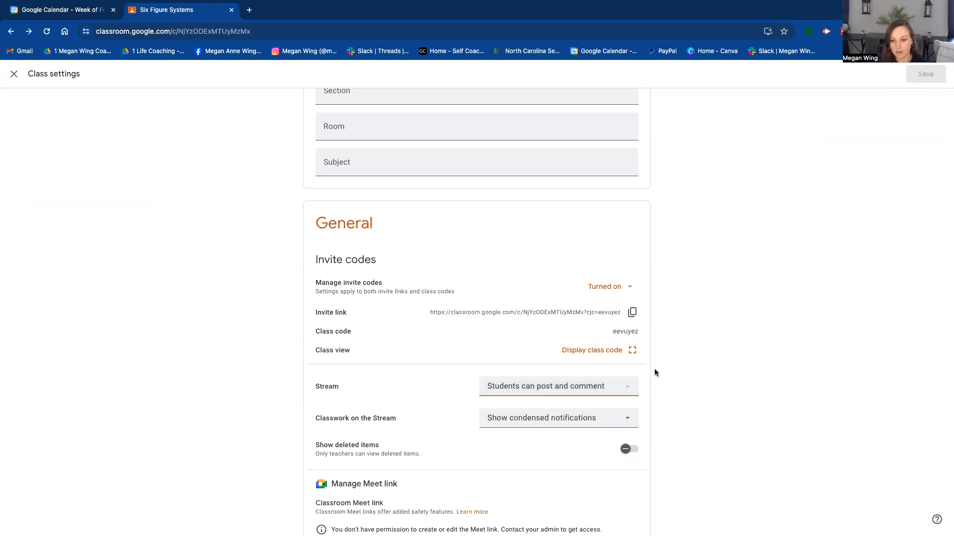
click(555, 386)
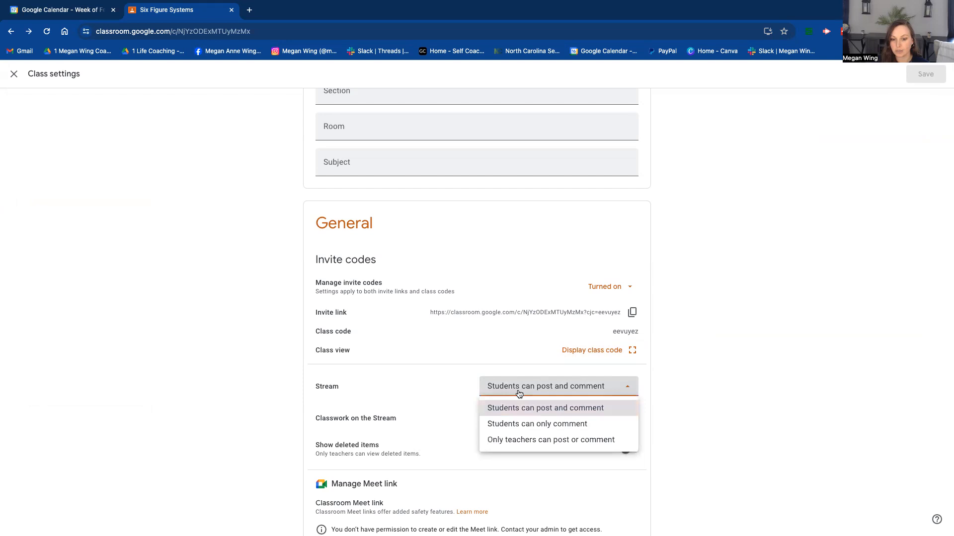
click(545, 408)
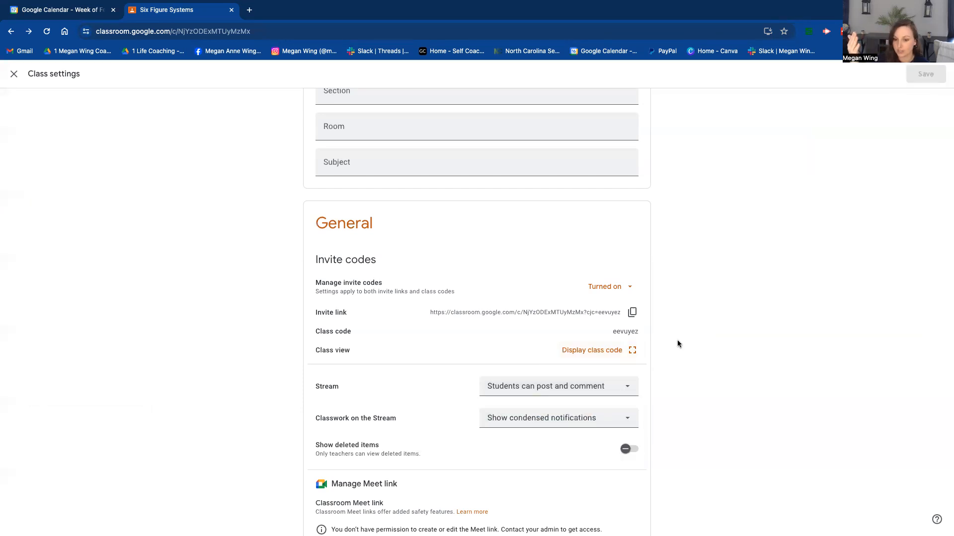
Step: Set Classwork on the Stream to Hide notifications, save, and go to the Classwork page
click(556, 418)
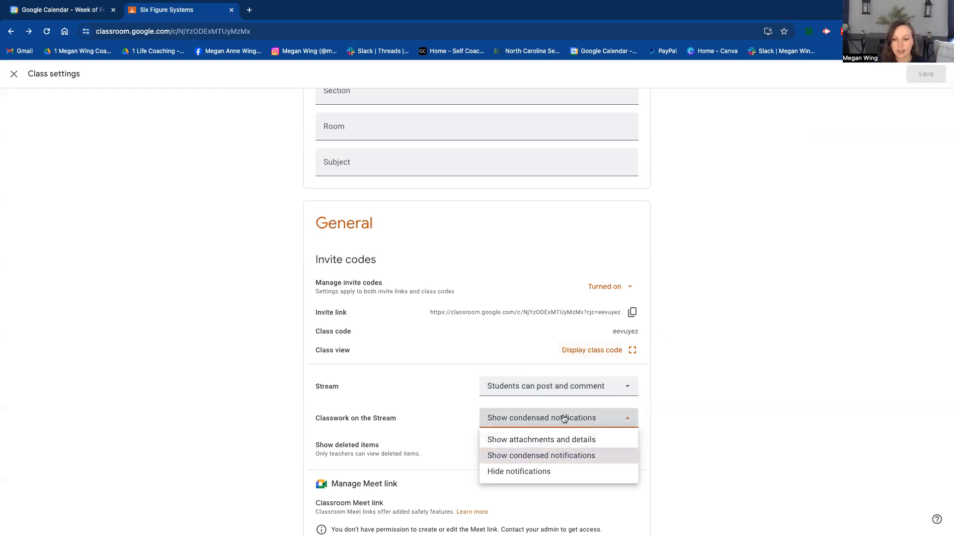
mouse_move(559, 474)
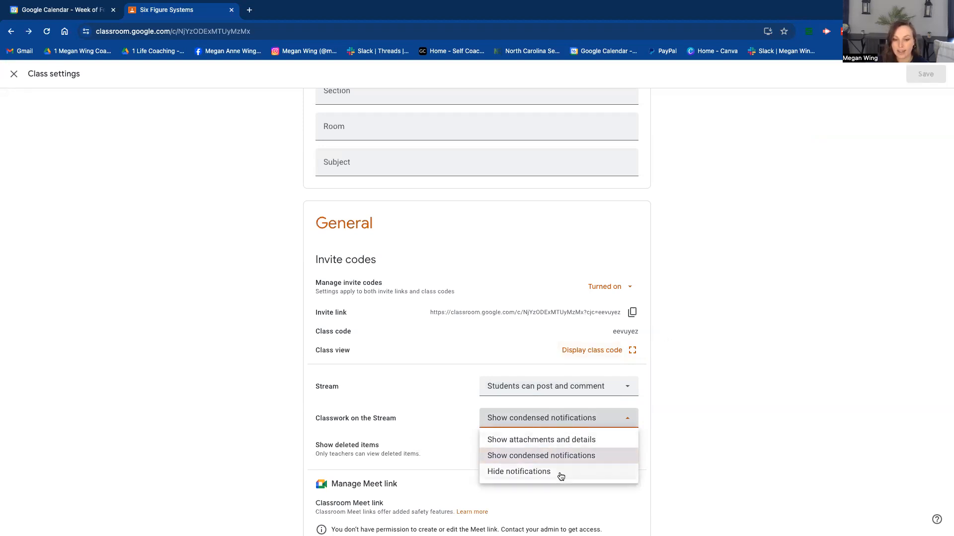
click(518, 471)
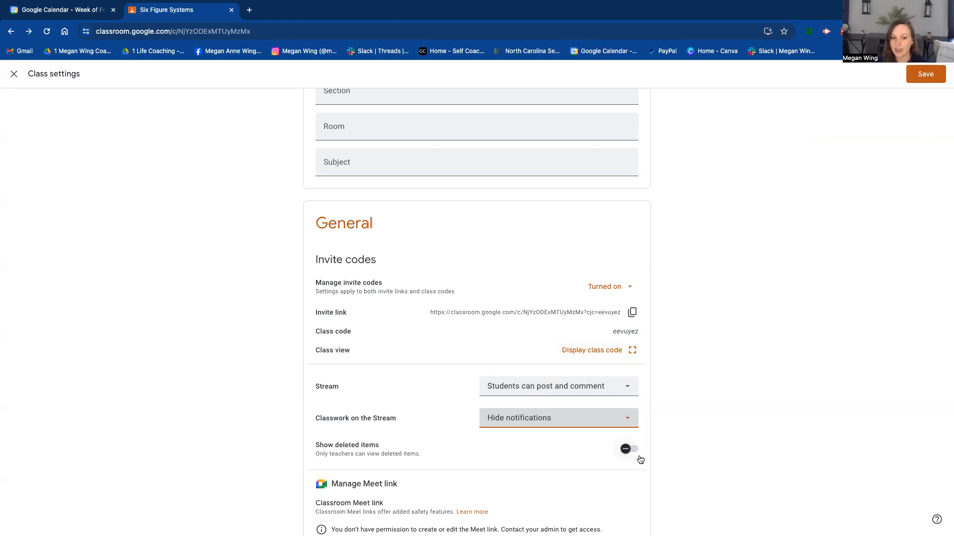
scroll(down, 3)
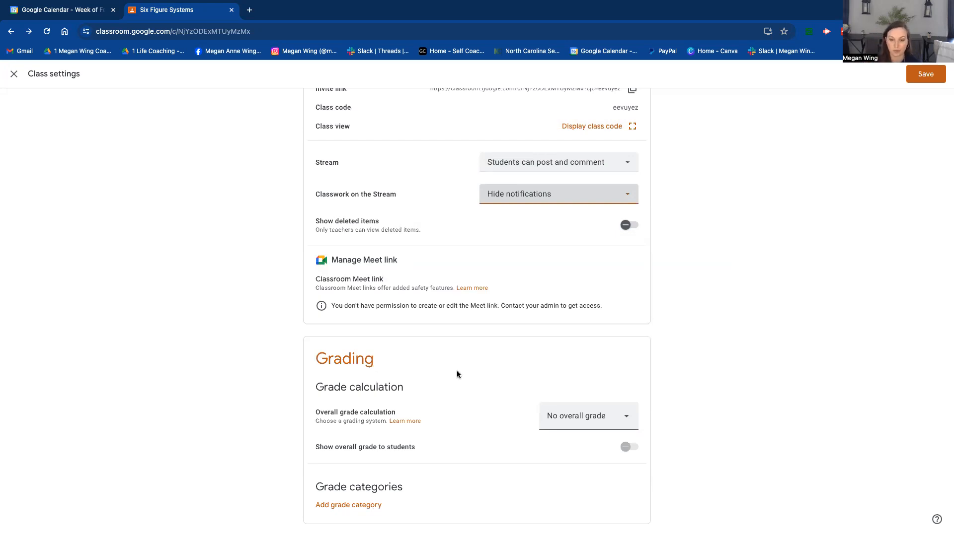
mouse_move(572, 404)
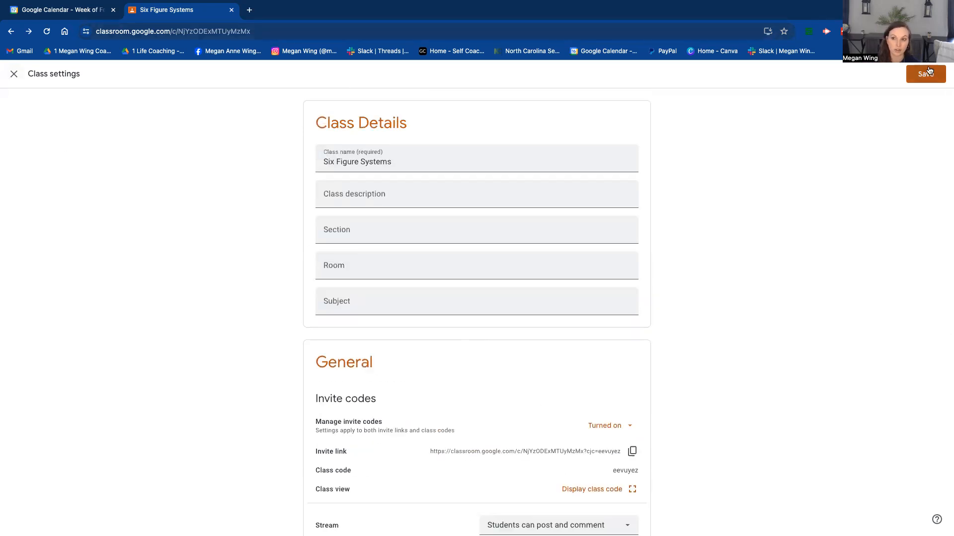
click(925, 74)
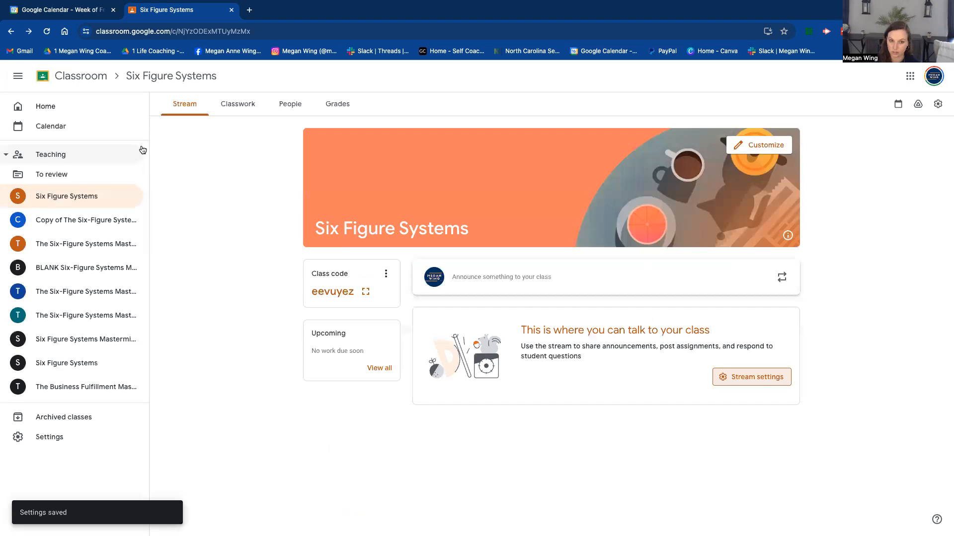
click(237, 103)
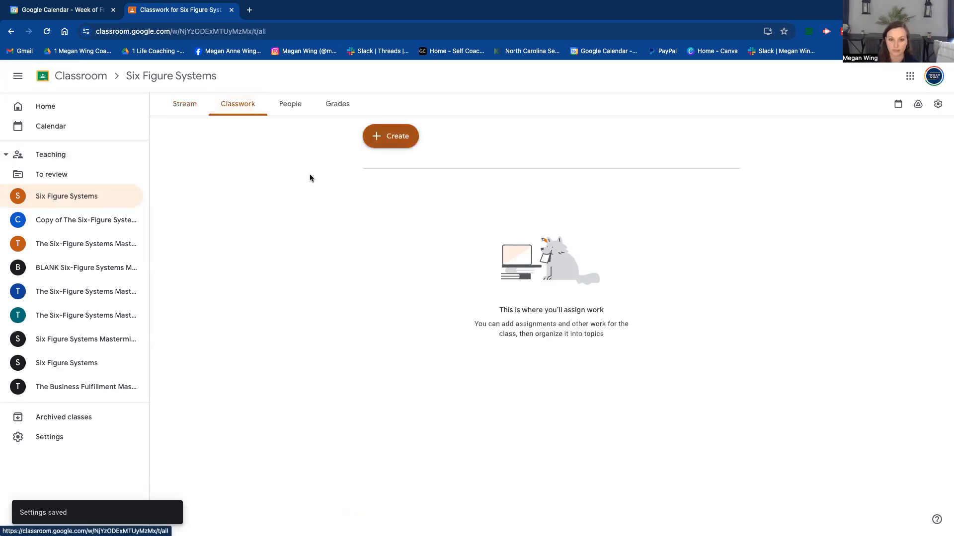
Step: Add the INTRO and MODULE 1 topics to the classwork
click(390, 136)
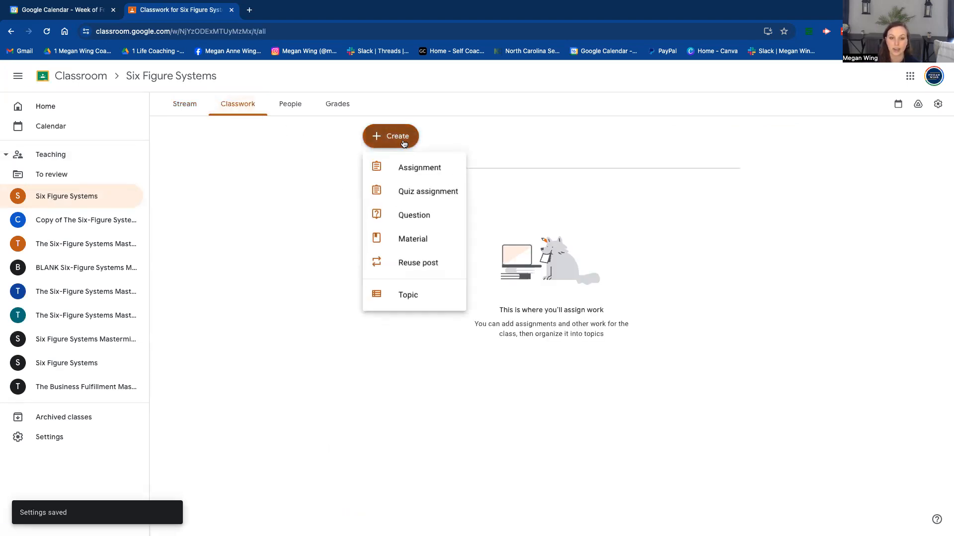
mouse_move(419, 158)
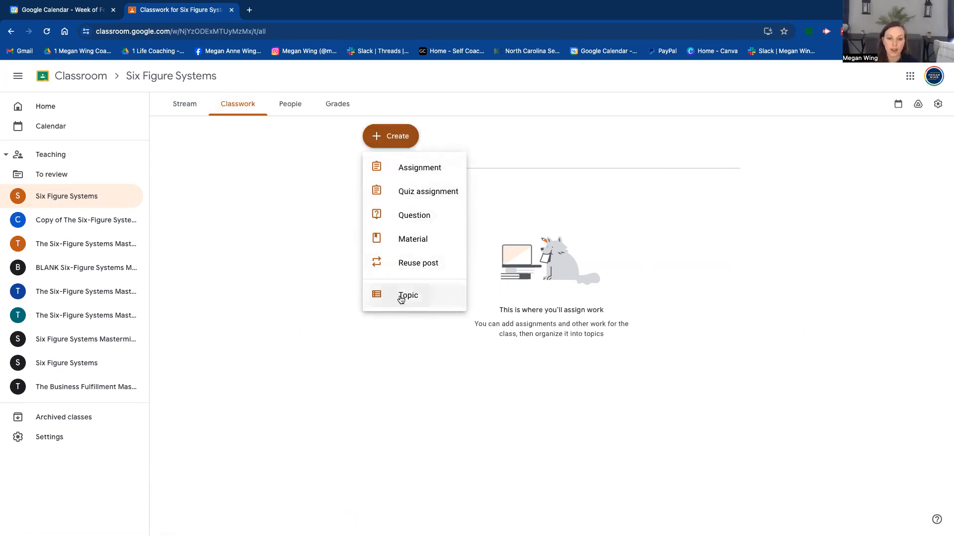
click(408, 295)
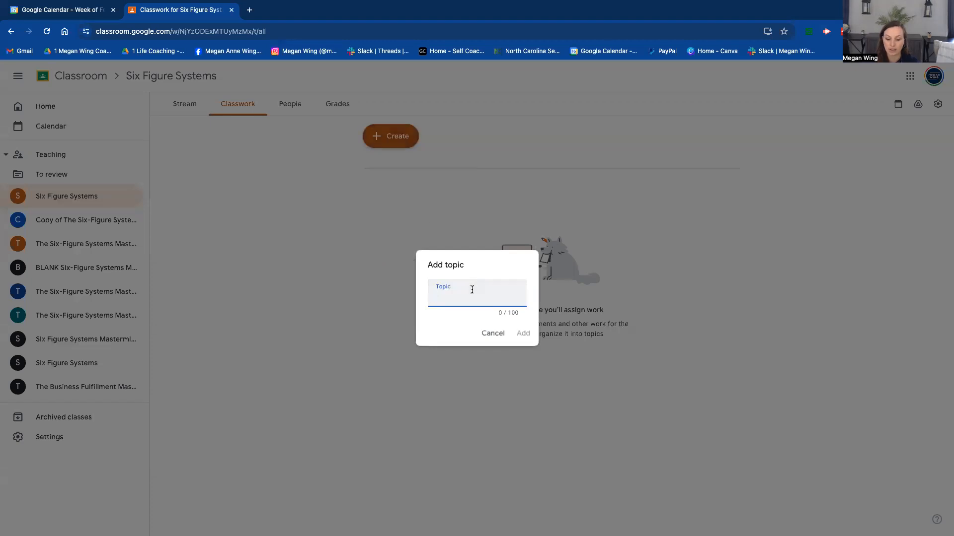
text(INTRO)
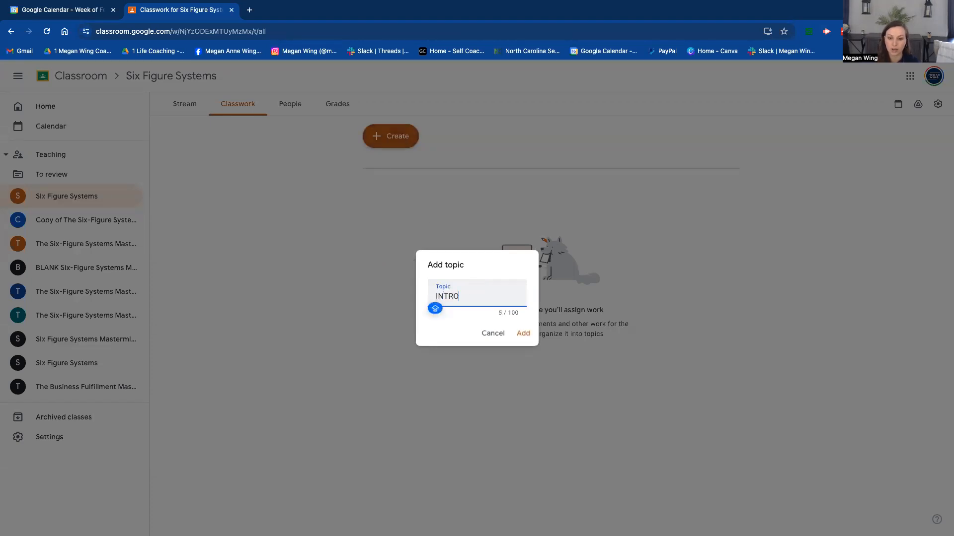
click(390, 136)
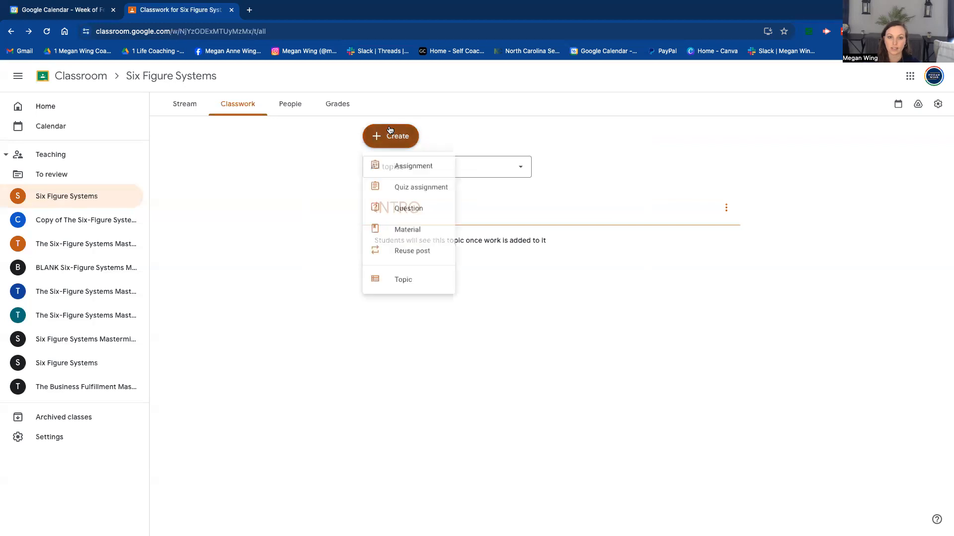
click(402, 280)
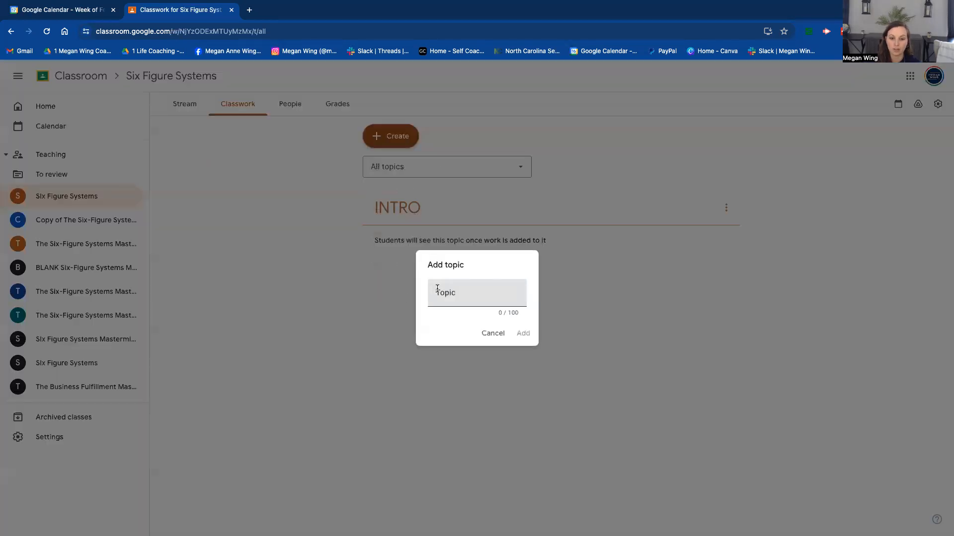
text(MODU)
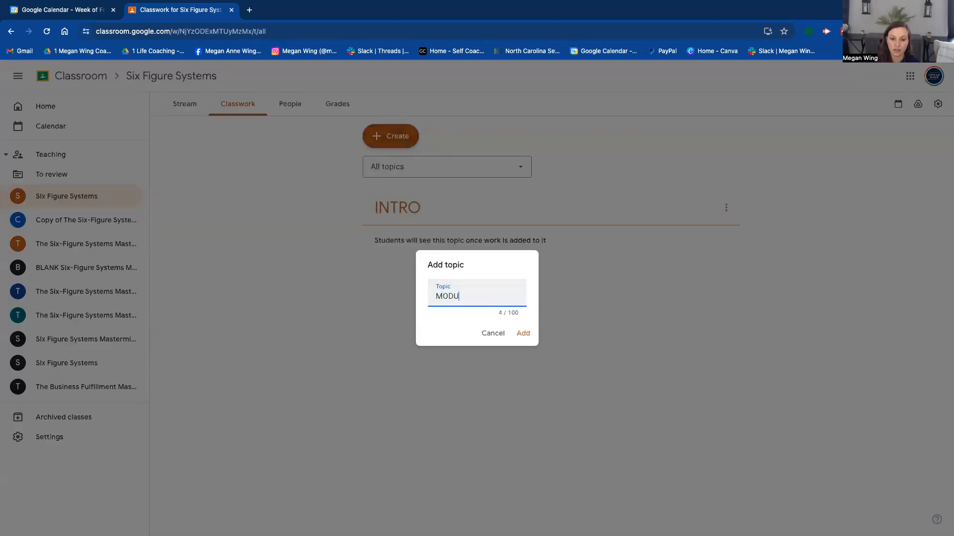
click(521, 333)
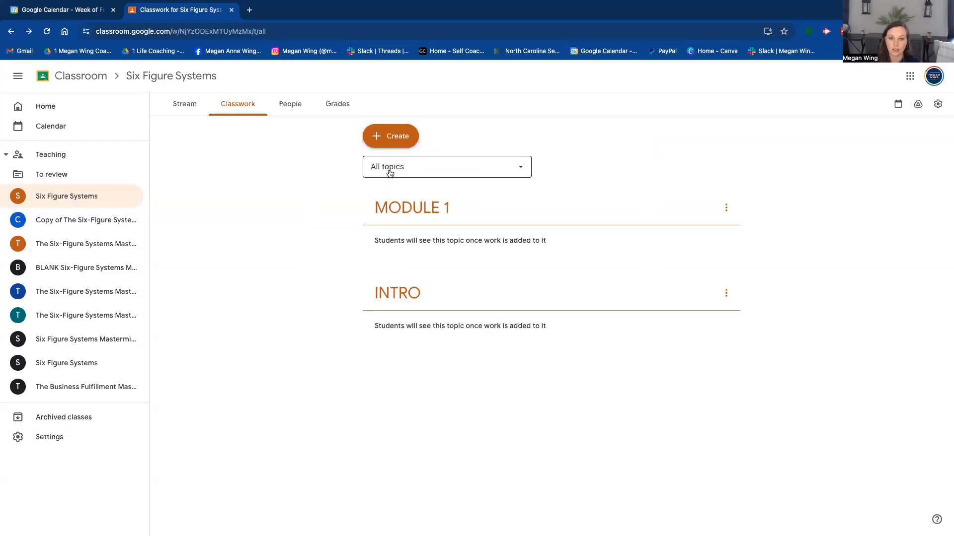
Step: Add the CONFIDENCE topic to the classwork
click(390, 136)
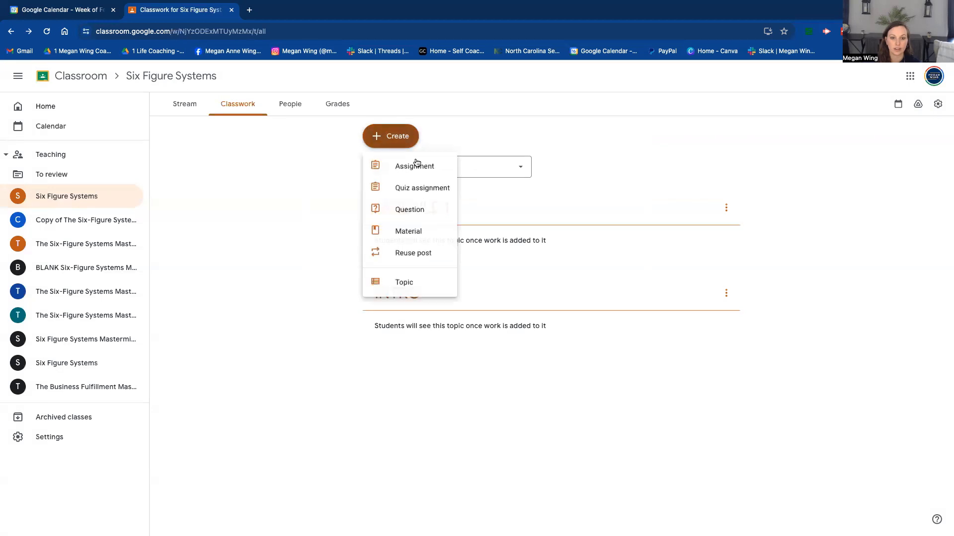
click(404, 281)
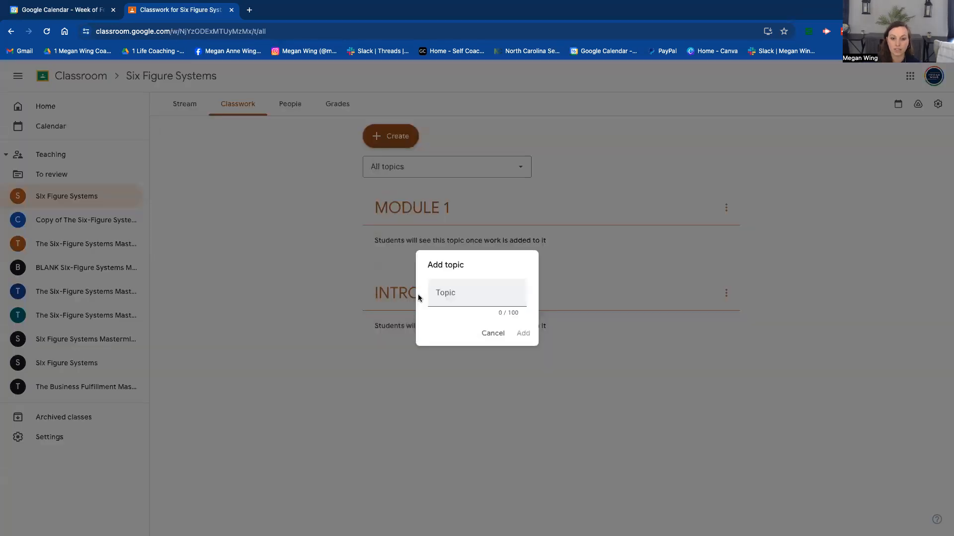
text(CONFIDEN)
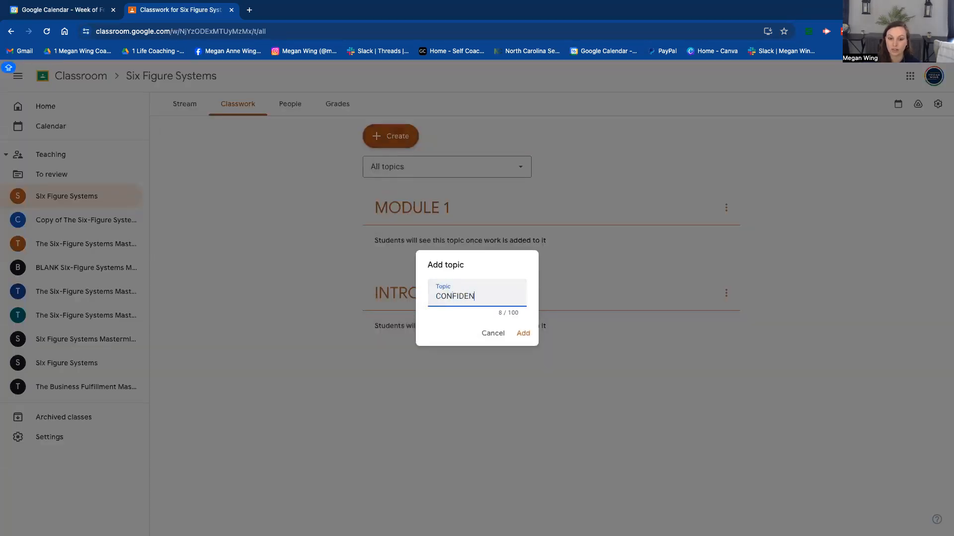
click(522, 334)
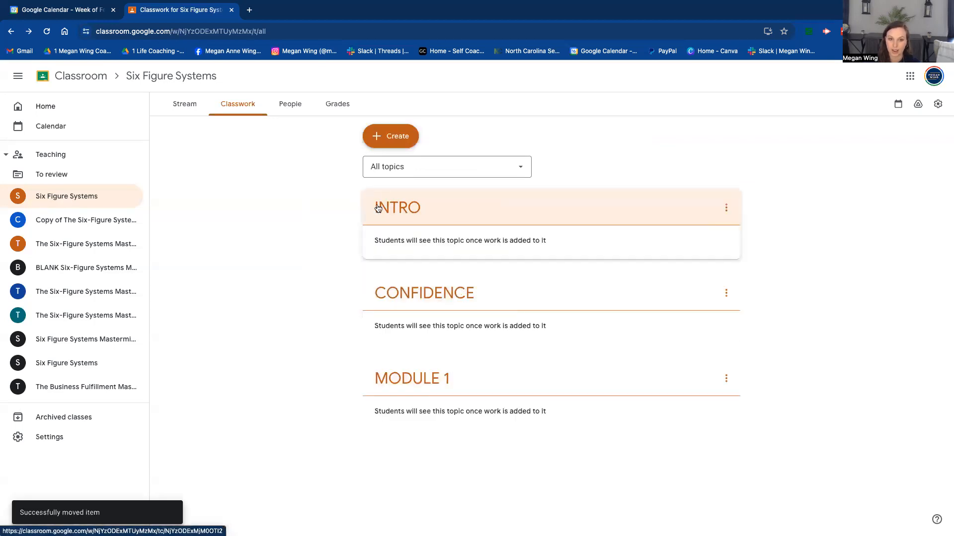
Step: Review the Create menu's classwork options, then switch to a new browser tab
click(389, 136)
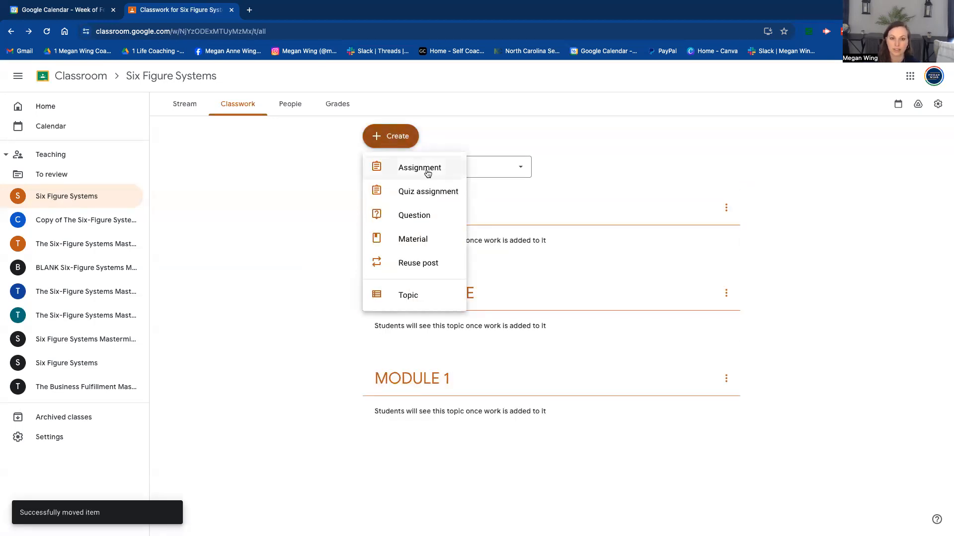
mouse_move(435, 268)
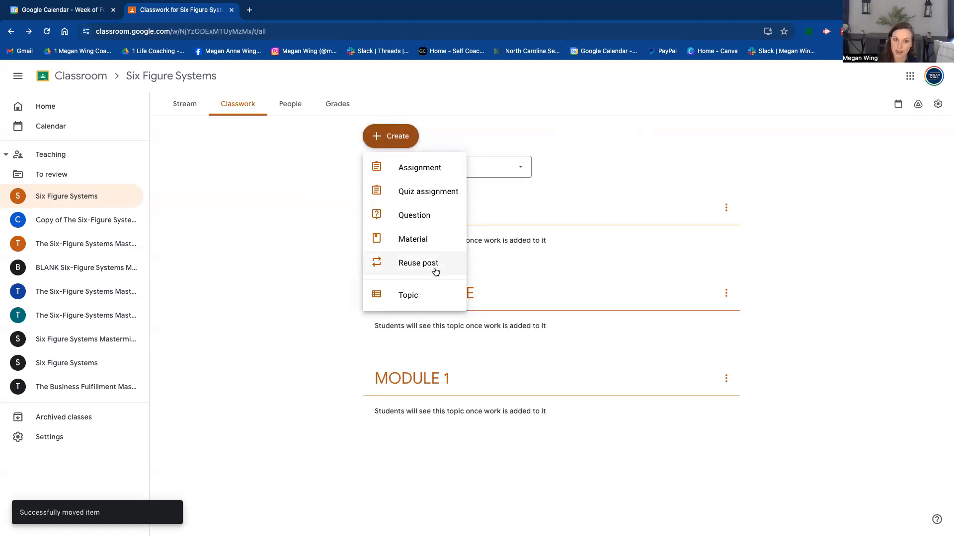
mouse_move(419, 167)
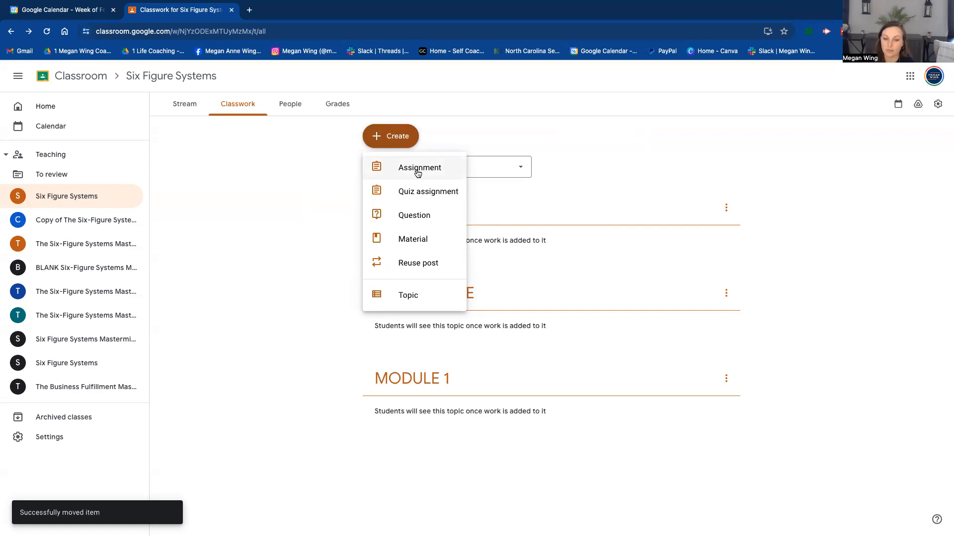
mouse_move(412, 238)
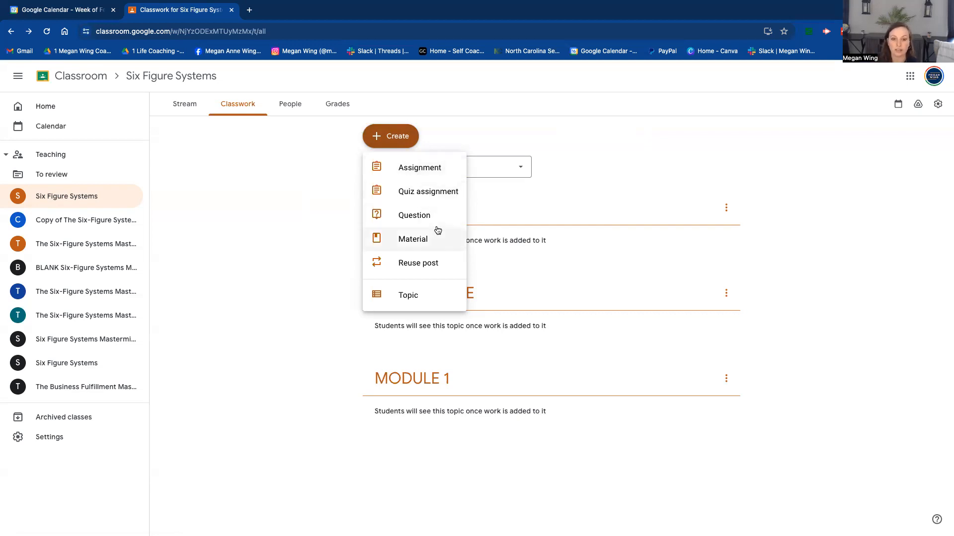
mouse_move(422, 172)
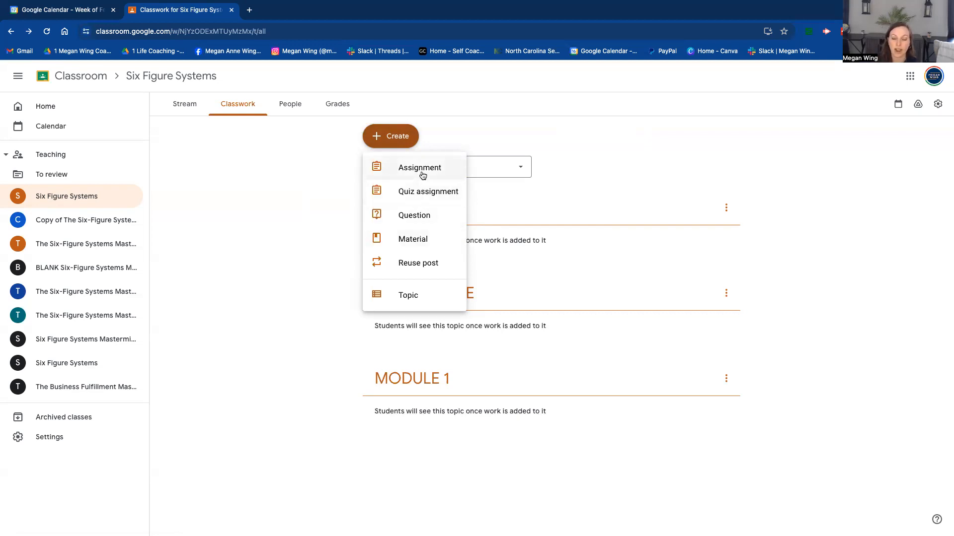
click(412, 238)
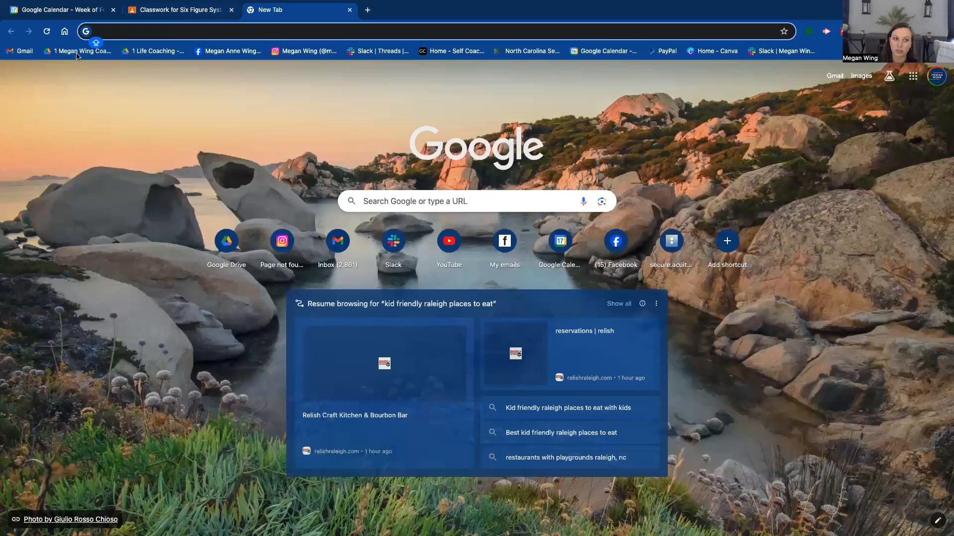
Step: Navigate Drive's Six Figure Systems group folder into the Startup Systems folder
click(80, 51)
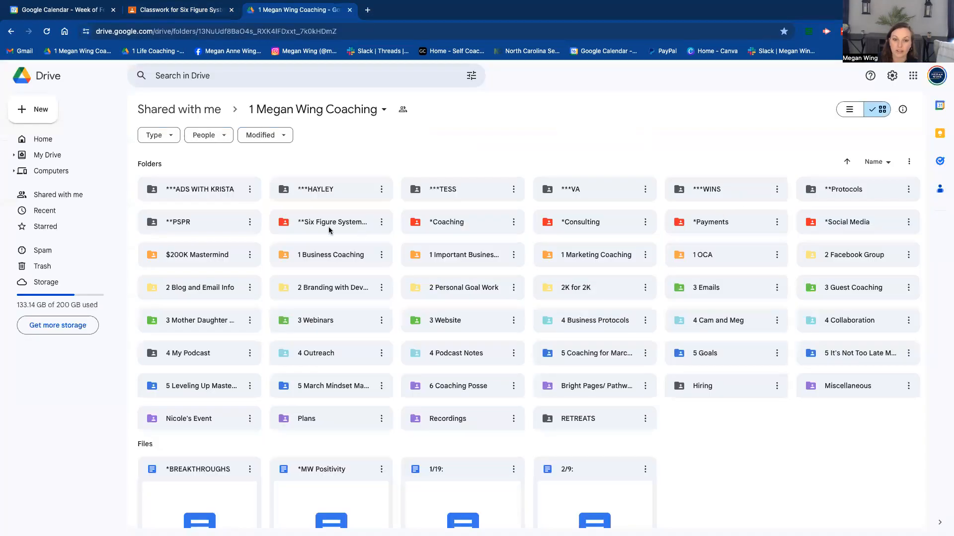
double_click(331, 221)
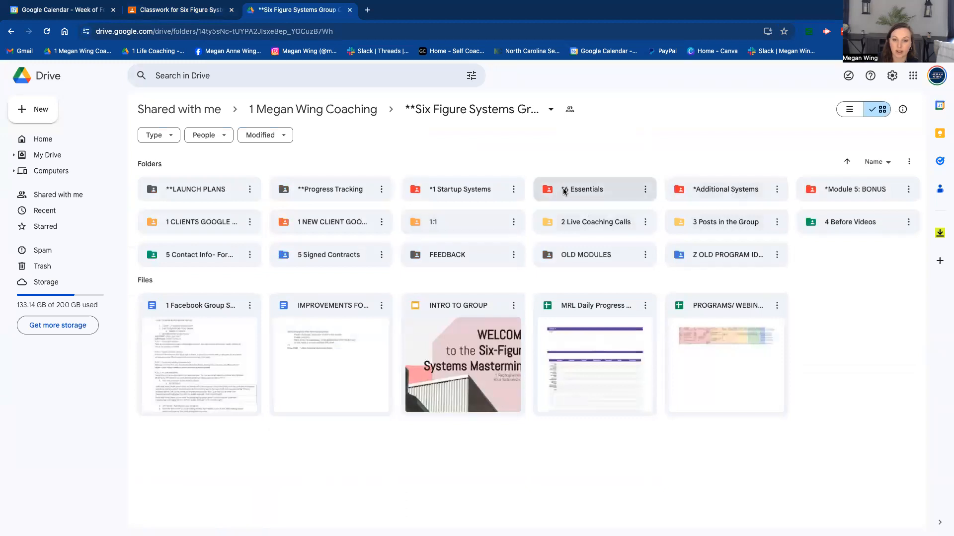
double_click(584, 189)
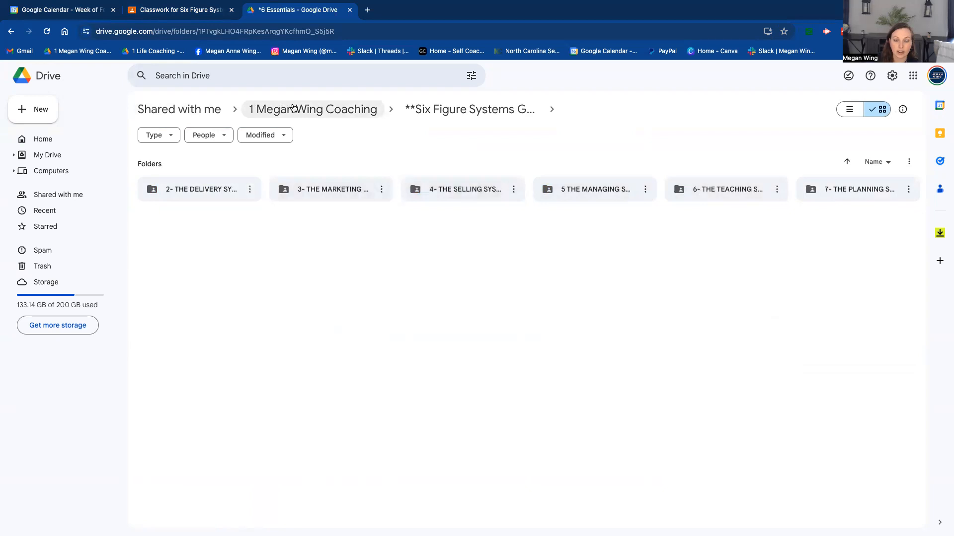
click(312, 110)
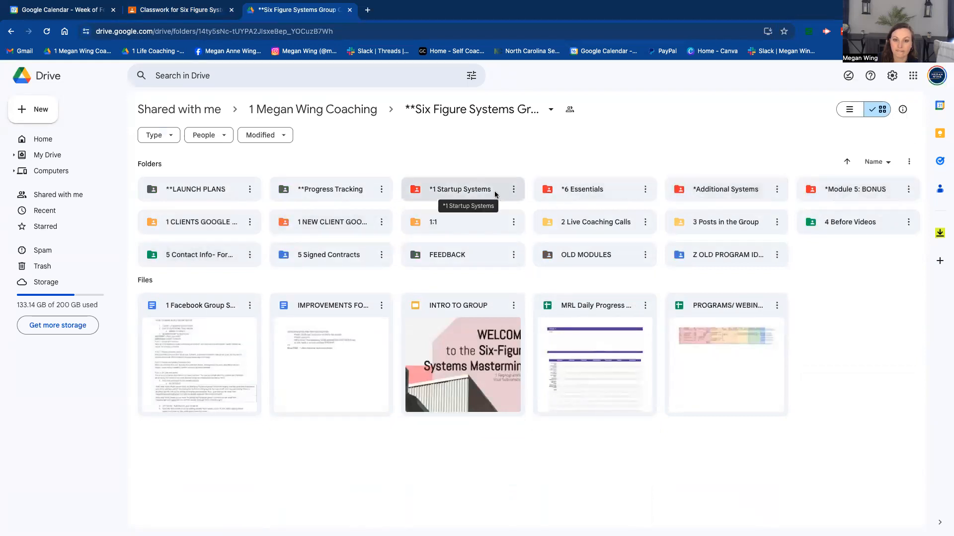
double_click(460, 189)
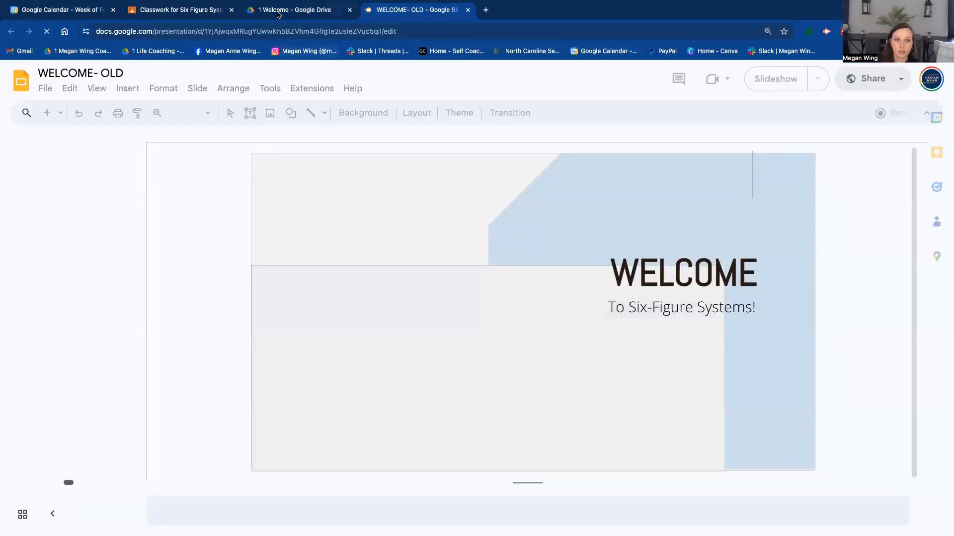
Step: Copy the WELCOME- Updated link and paste it as 'SLIDES: ...' in the material description
click(485, 10)
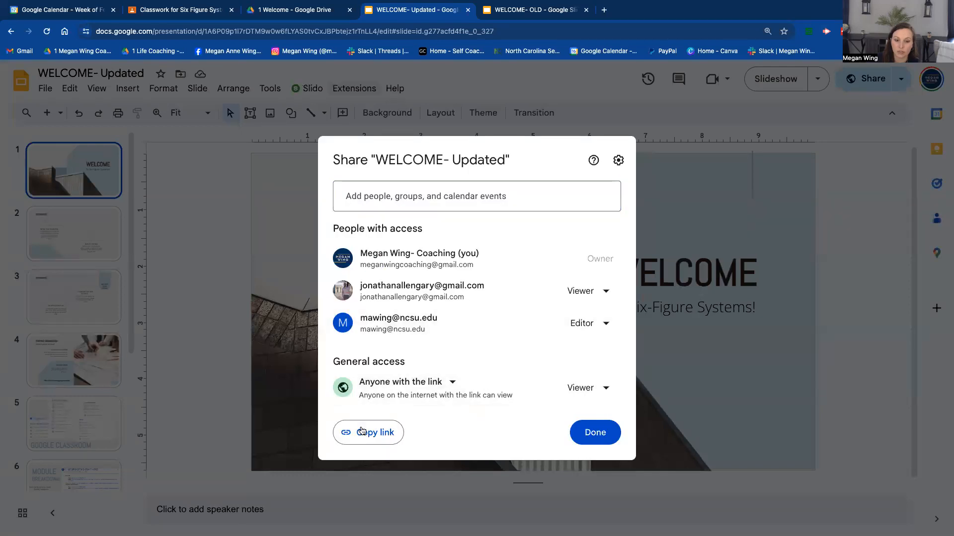
click(367, 432)
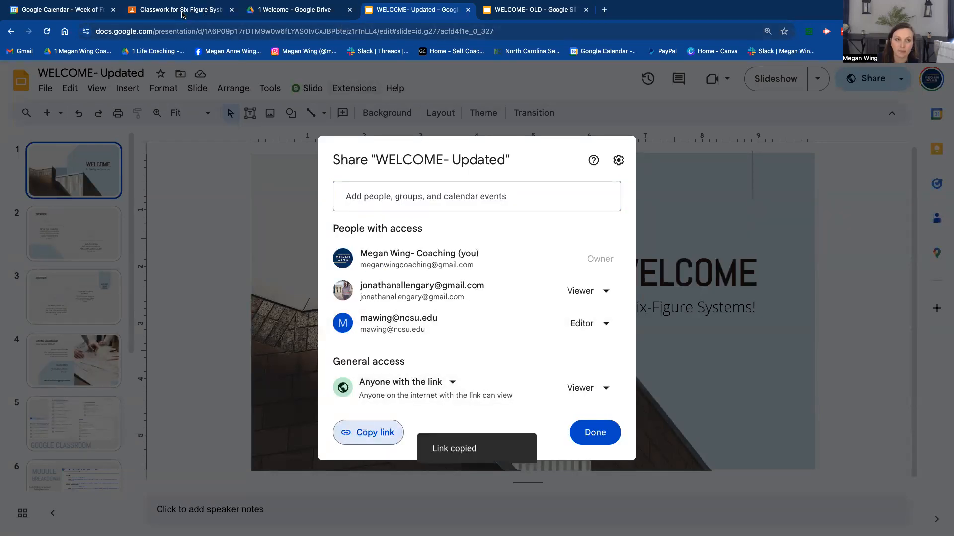
click(177, 10)
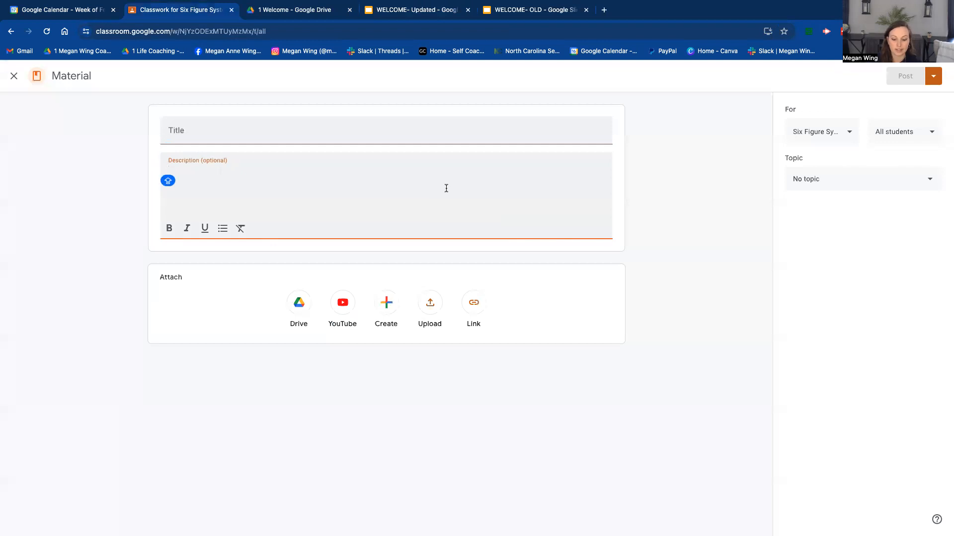
text(SLIDES: https://docs.google.com/presentation/d/1A6P09p1I7rDTM9w0w6fLYAS0tvCxJBPbtejz1rTnLL4/edit?usp=sharing)
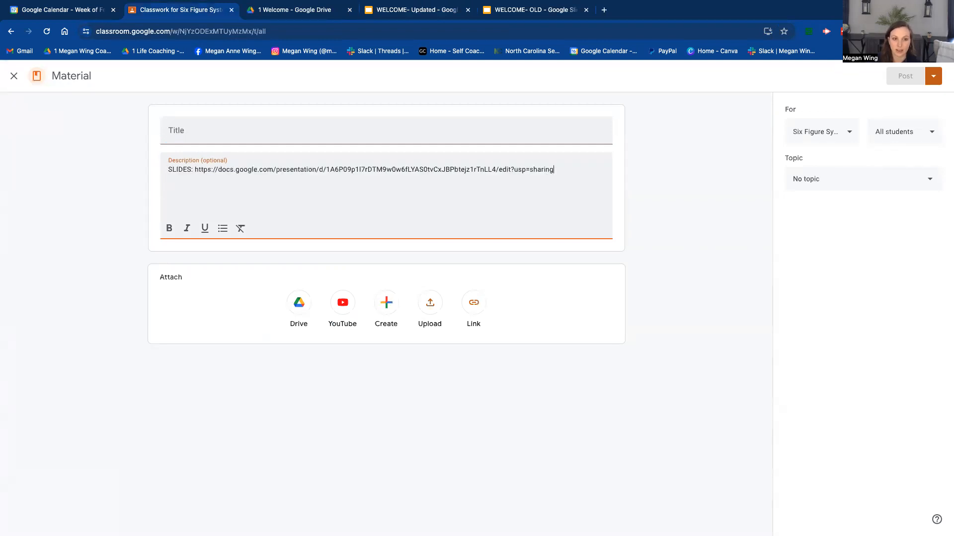
click(294, 10)
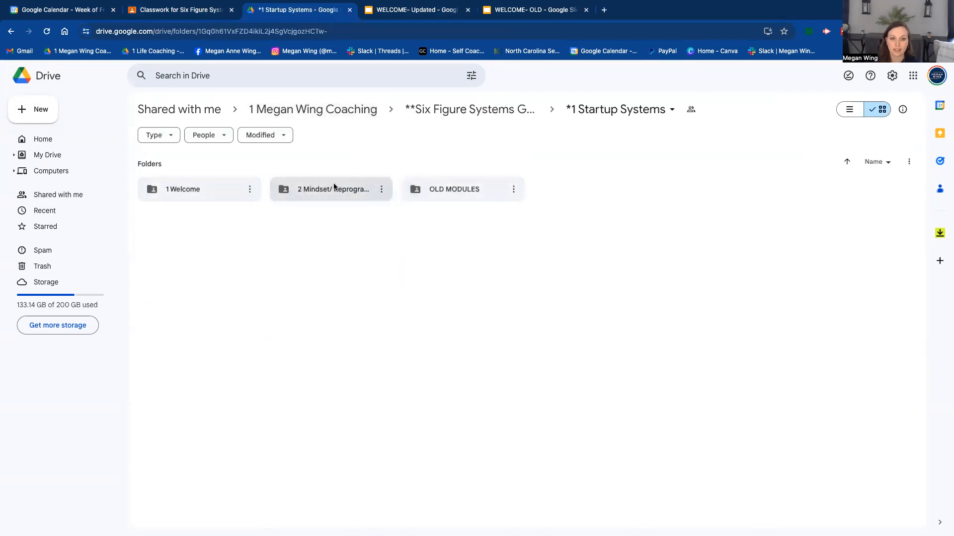
Step: Open the 2 Mindset/ Reprogramming folder in Startup Systems
click(331, 189)
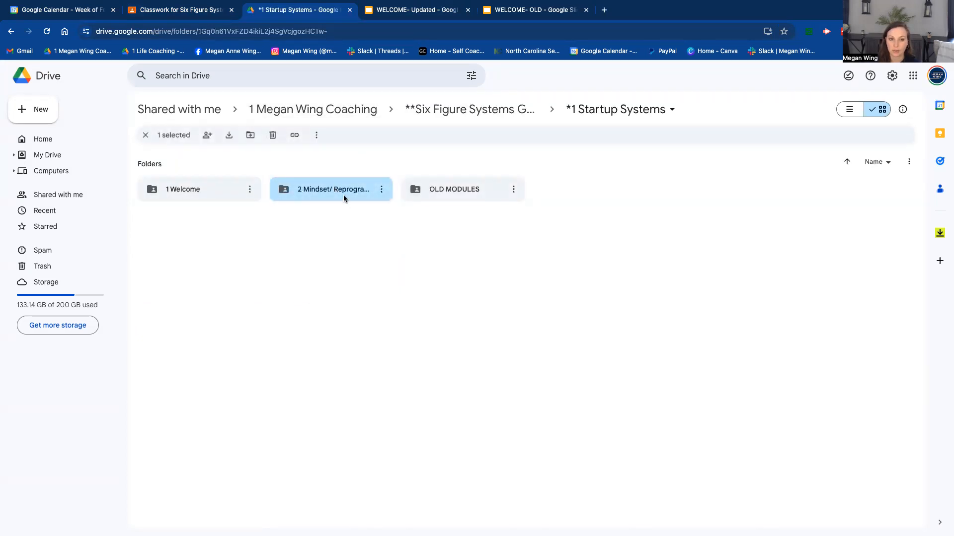
double_click(332, 189)
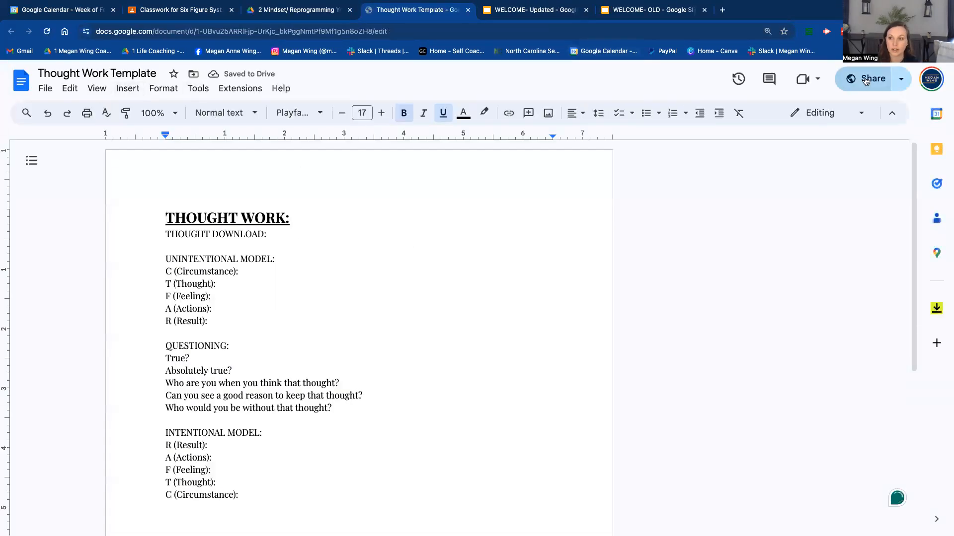
Step: Copy the Thought Work Template's shareable link from the Share dialog
click(871, 78)
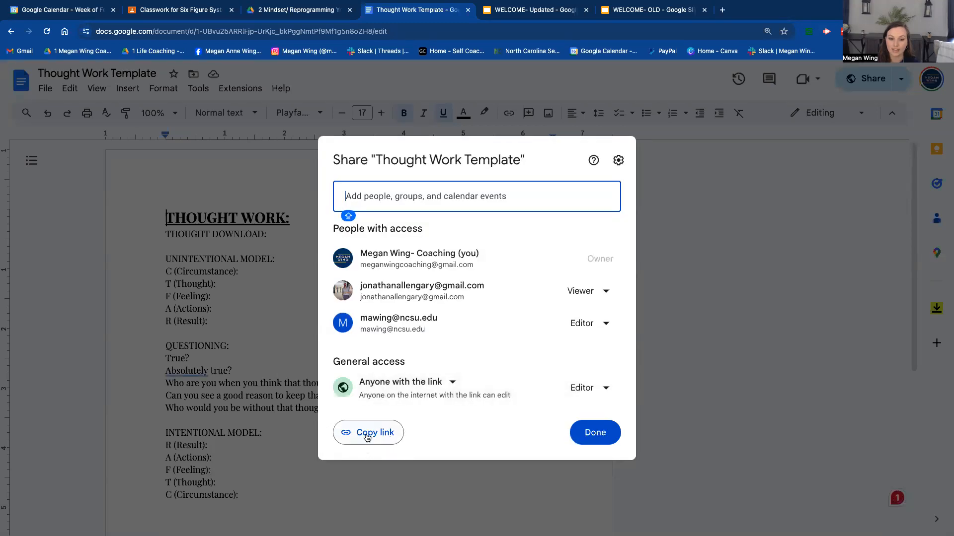
click(368, 432)
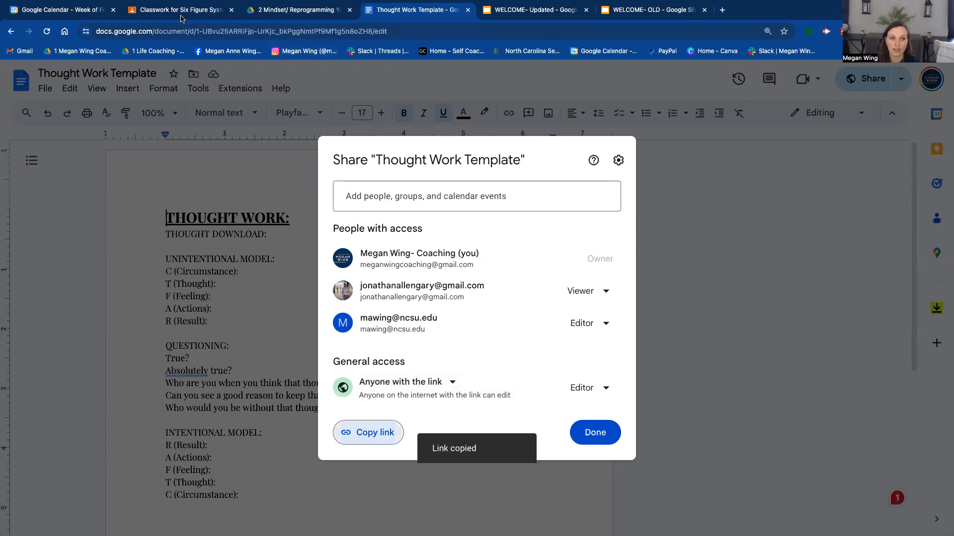
Step: Add a 'TEMPLATE:' line with the /copy link below SLIDES and title the material WELCOME
click(177, 10)
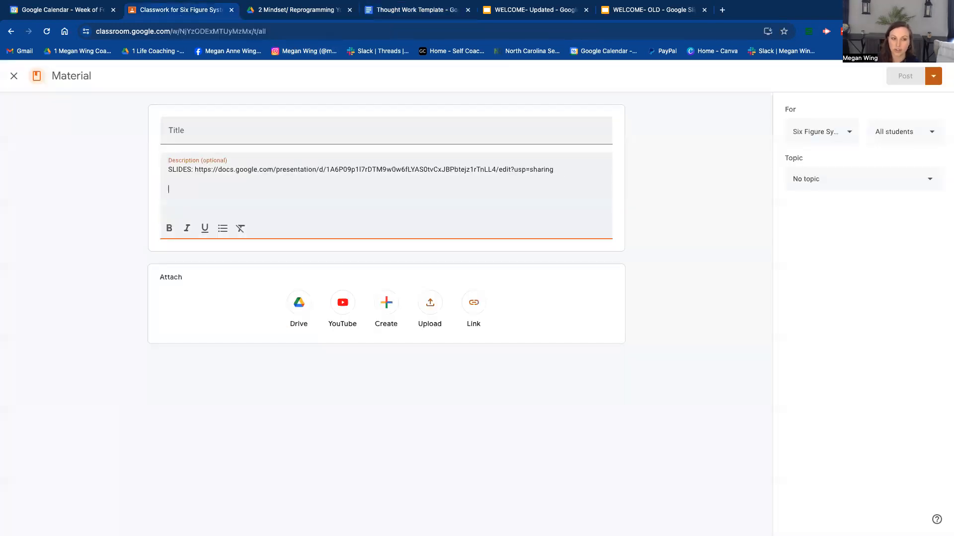
text(TE)
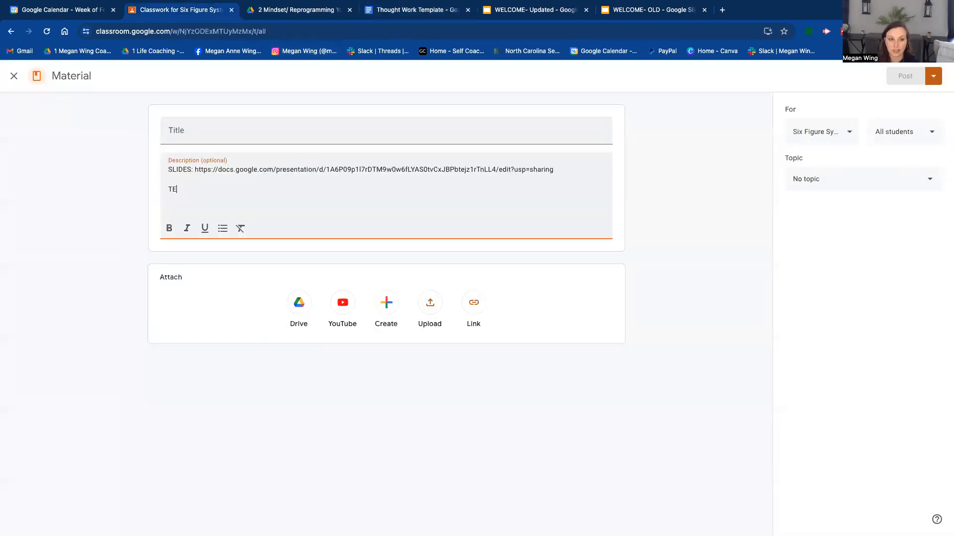
text(MPLATE)
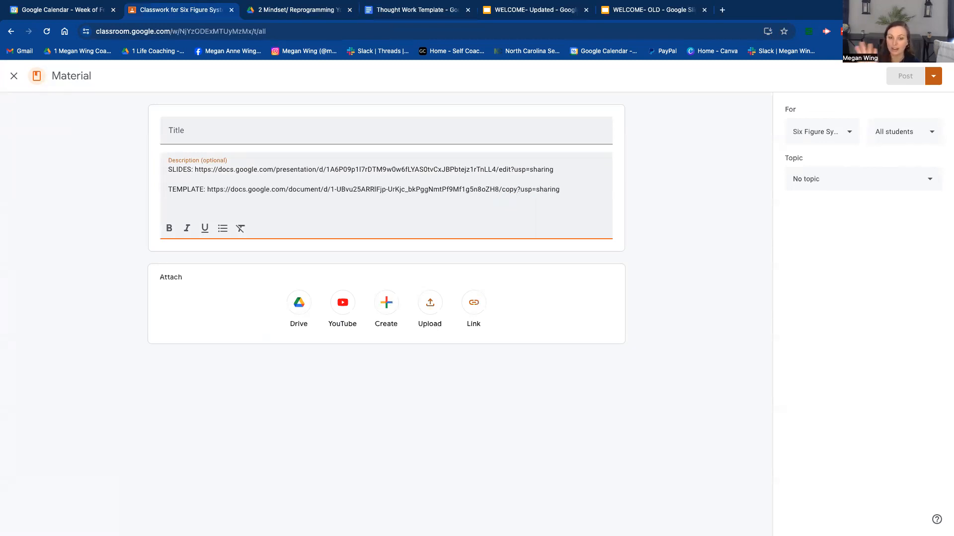
mouse_move(422, 161)
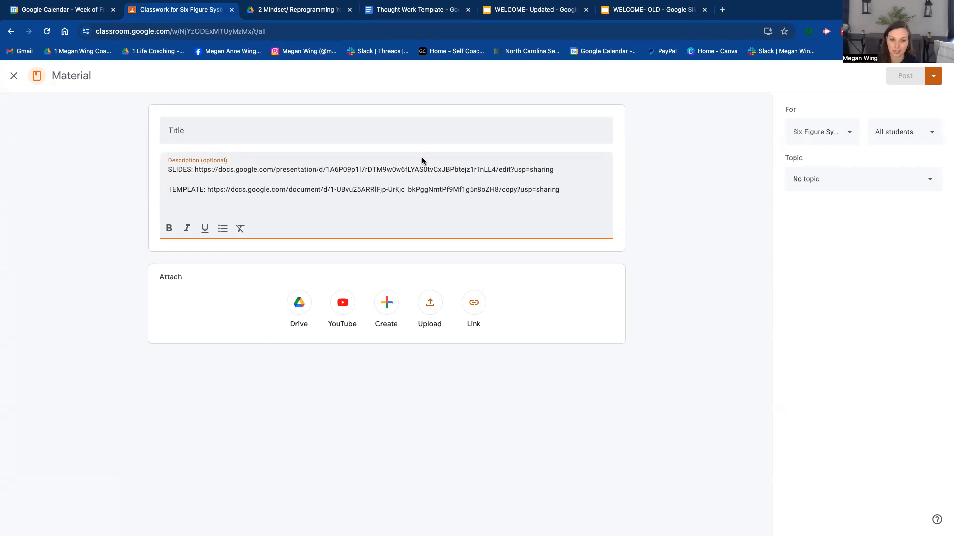
text(WELCOME)
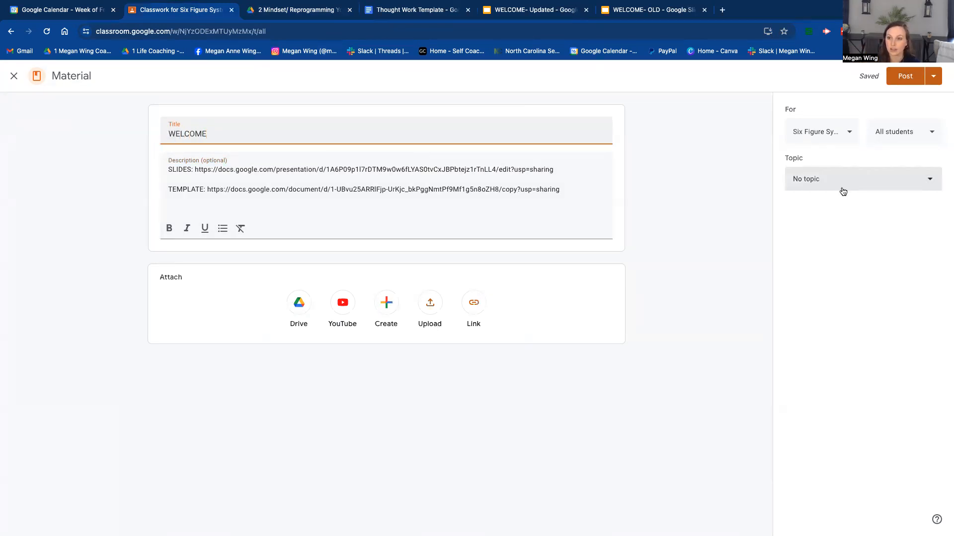
Step: File WELCOME under the INTRO topic for All students and post it to the class
click(861, 178)
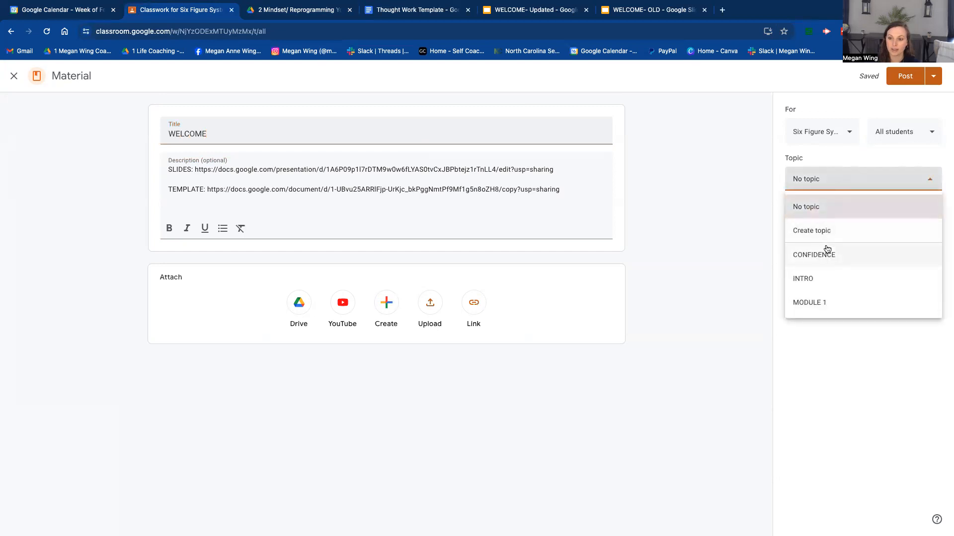
click(803, 278)
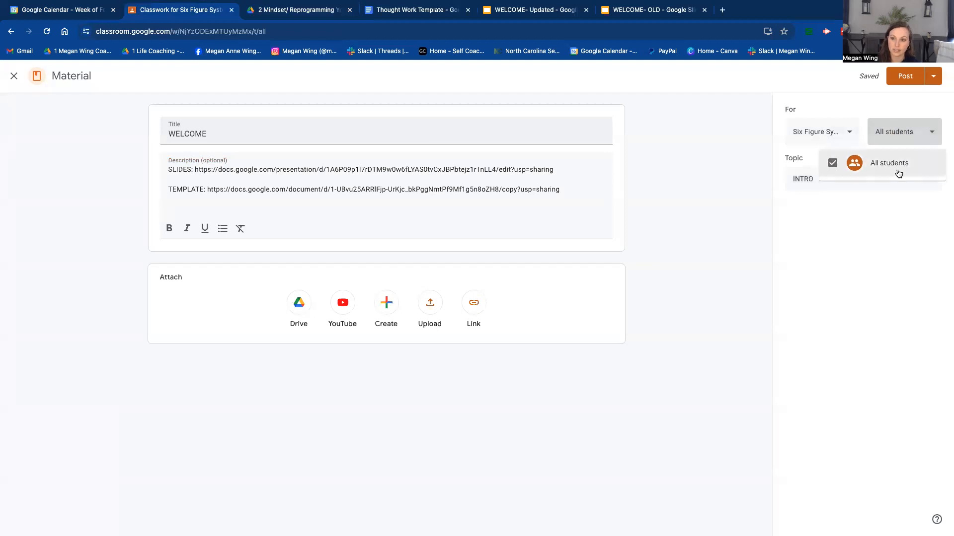
click(904, 76)
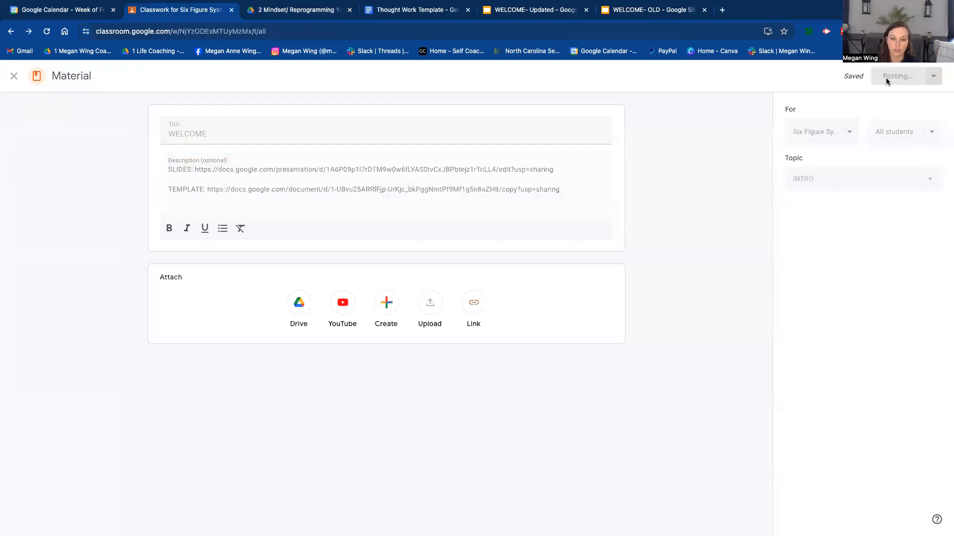
click(897, 76)
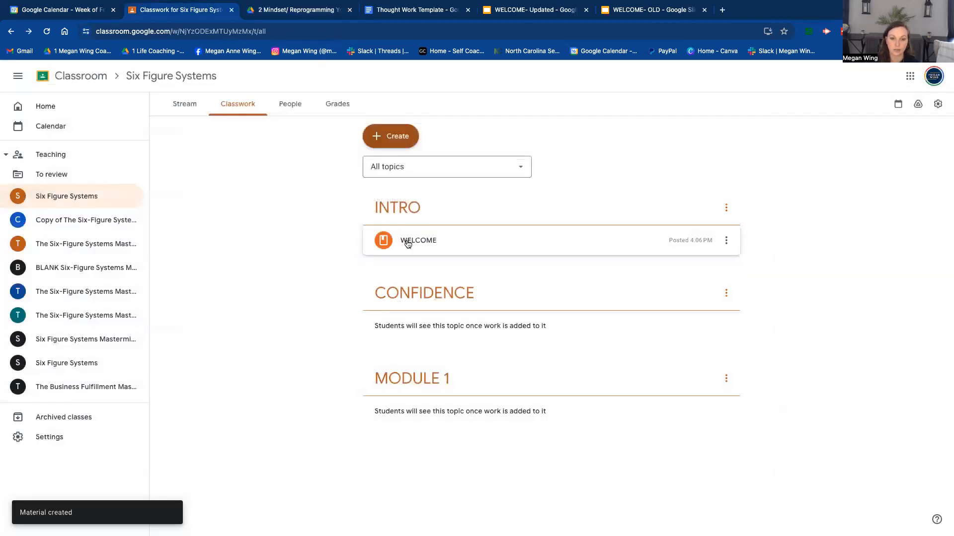
click(419, 239)
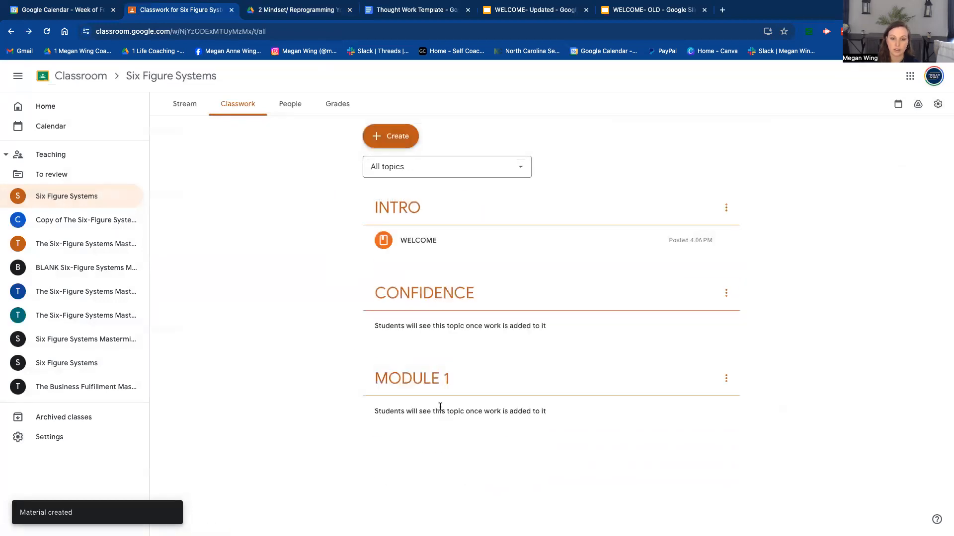
Step: Edit WELCOME to refile it under CONFIDENCE, then switch to the December 2023 Mastermind class
click(725, 239)
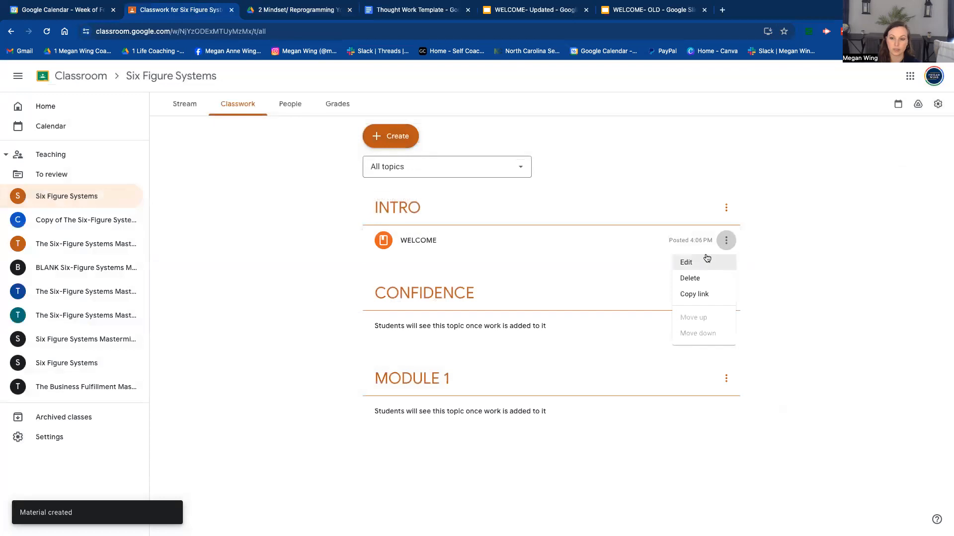
click(685, 262)
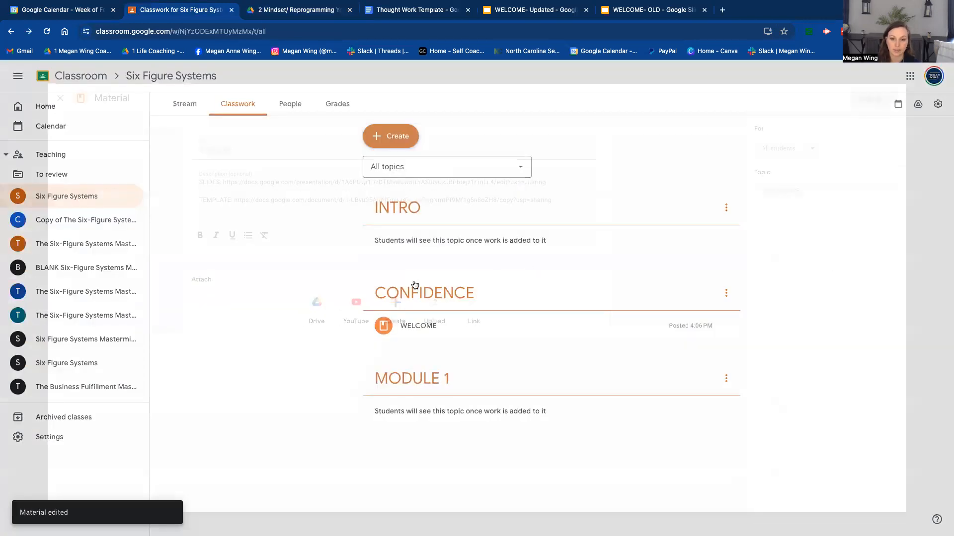
click(60, 98)
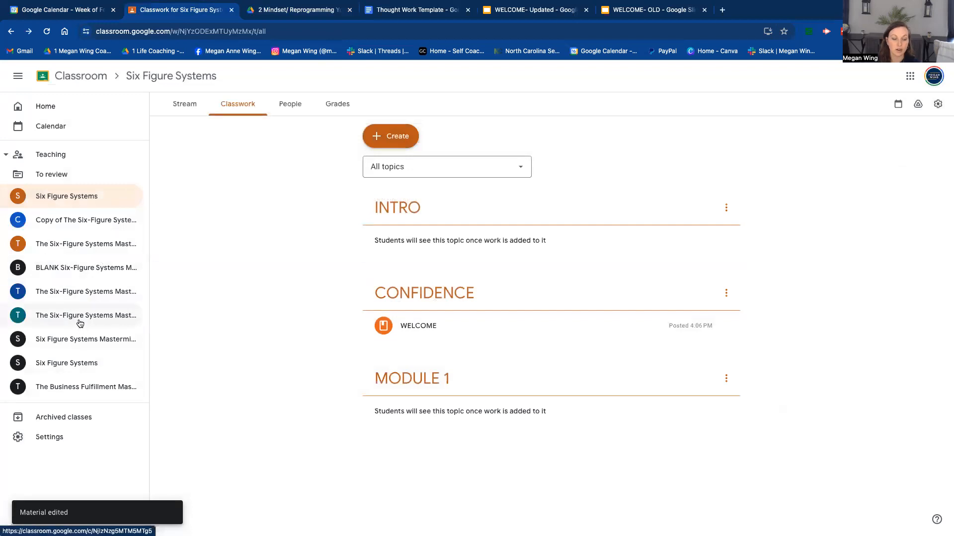
click(86, 291)
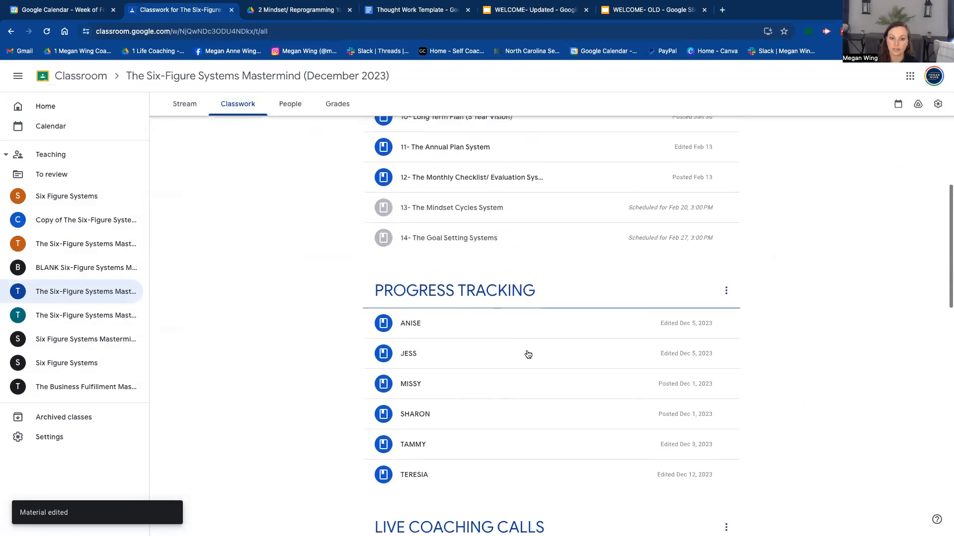
click(725, 202)
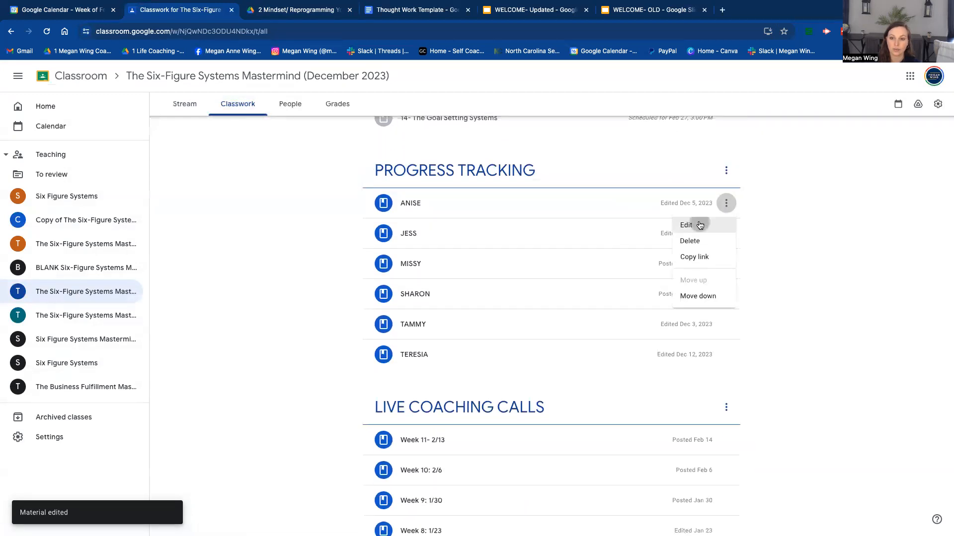
click(686, 225)
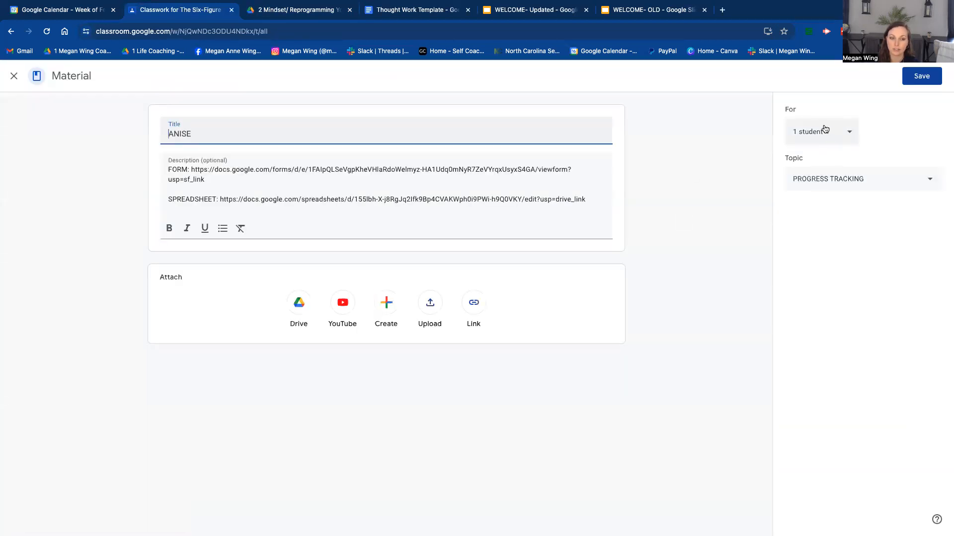
click(821, 131)
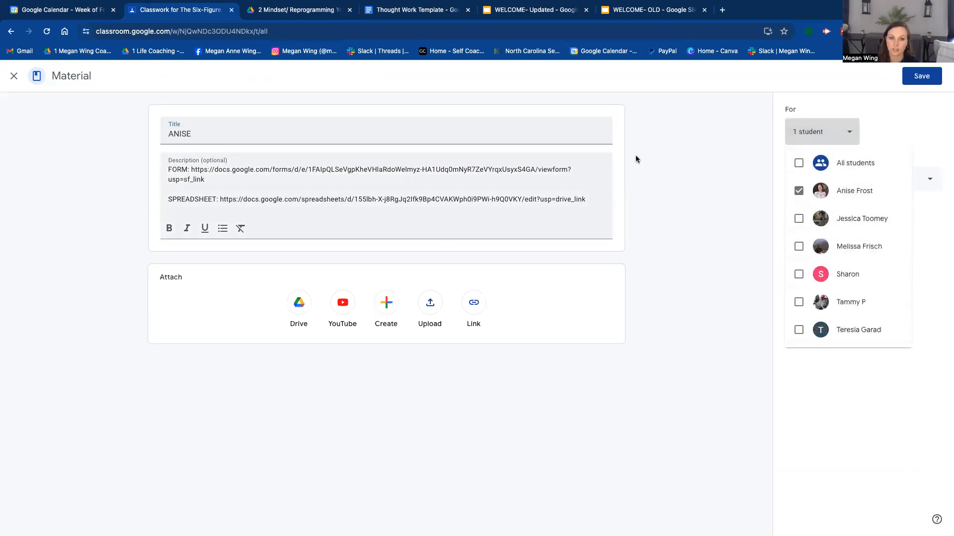
click(920, 76)
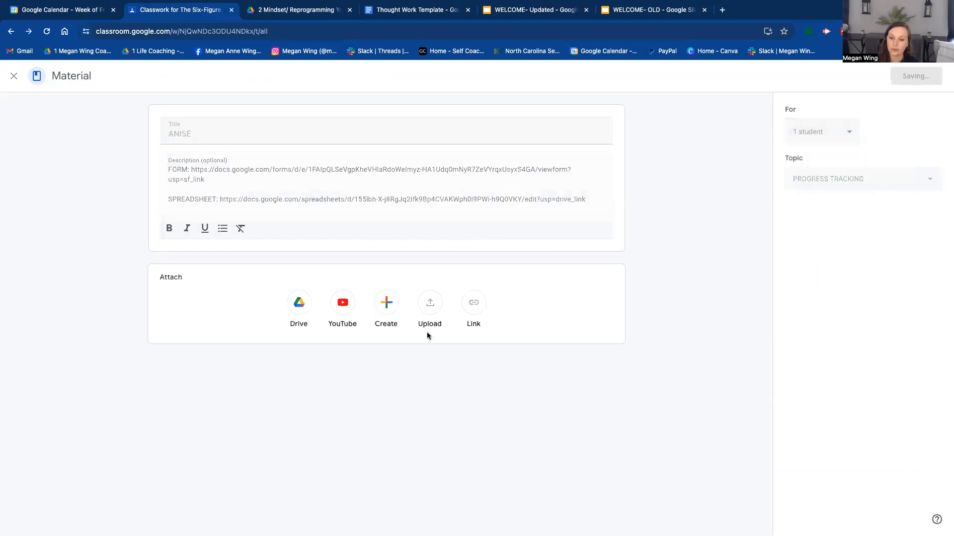
click(13, 75)
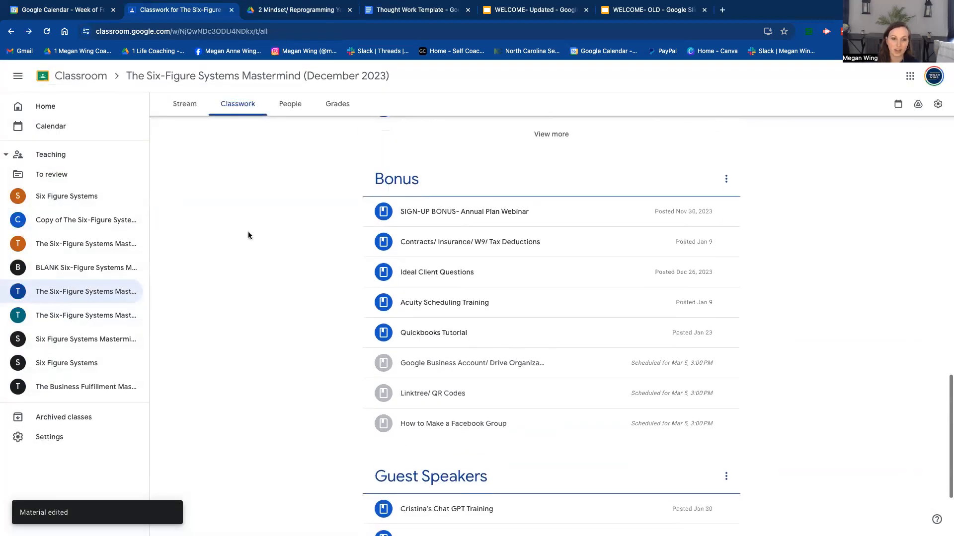
click(67, 195)
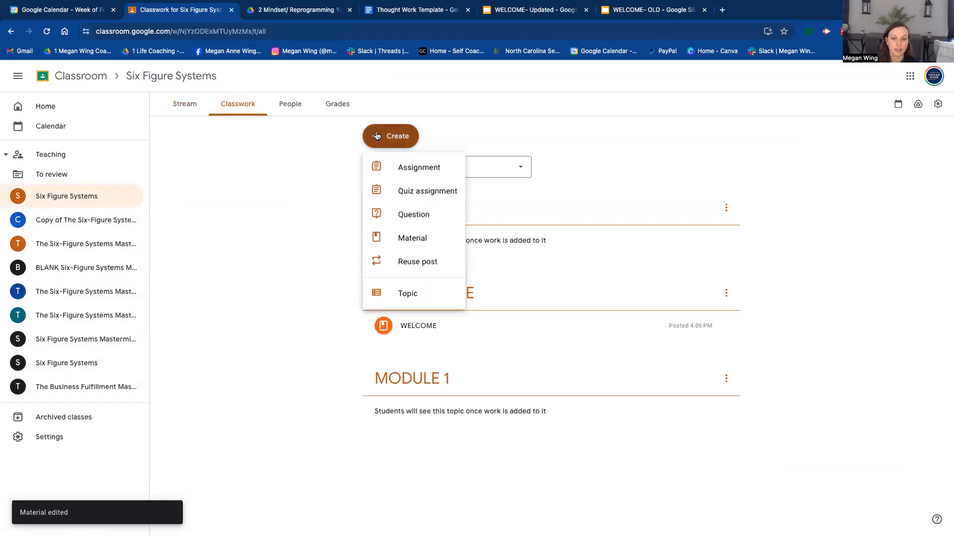
Step: Start a quiz assignment, close it unposted, and go to The Business Fulfillment Mastermind
click(418, 166)
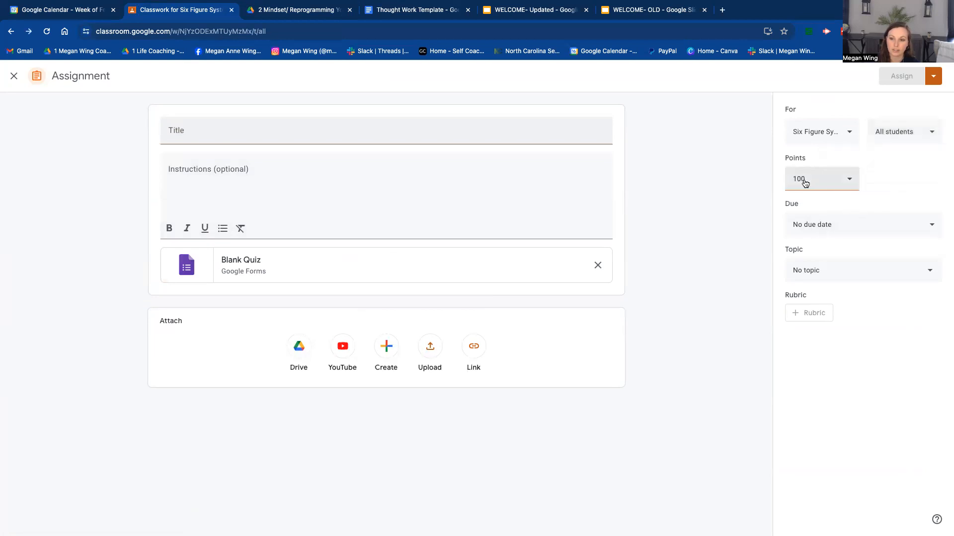
mouse_move(636, 238)
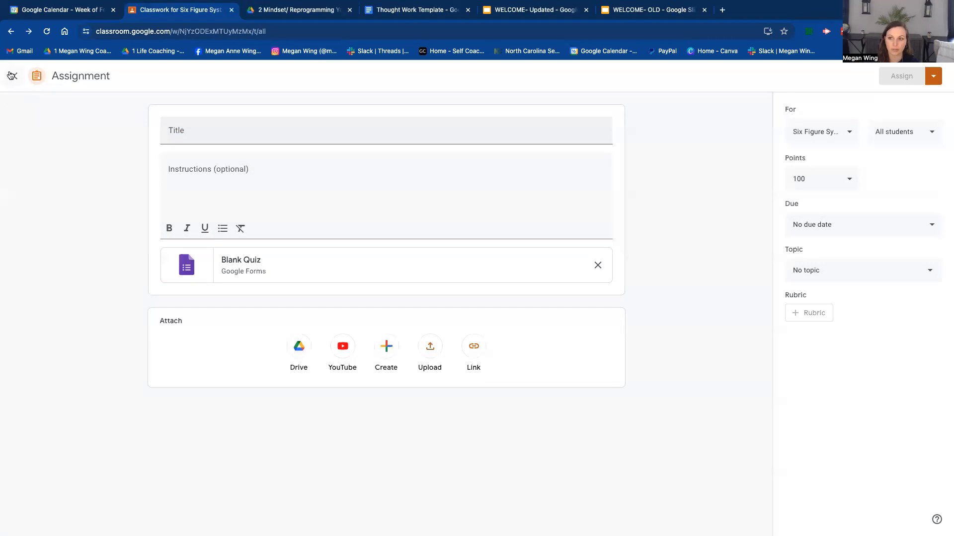
click(12, 76)
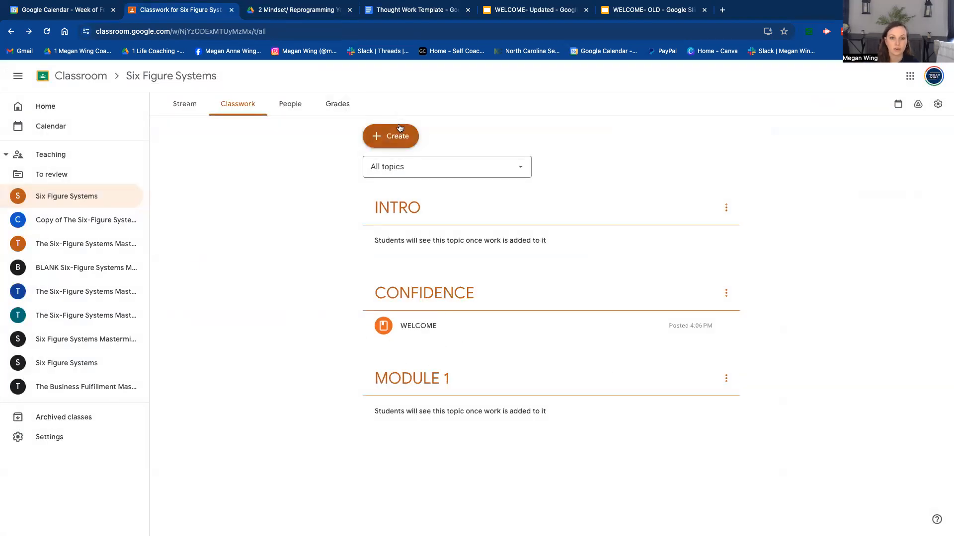
click(389, 136)
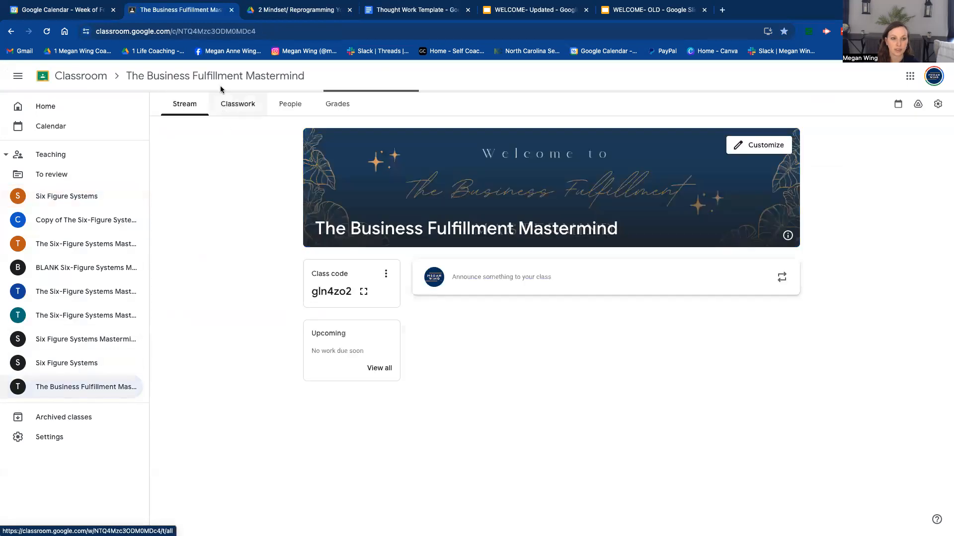
Step: Review WEEK 1-Thought Work submissions student by student, then return to the classwork list
click(237, 104)
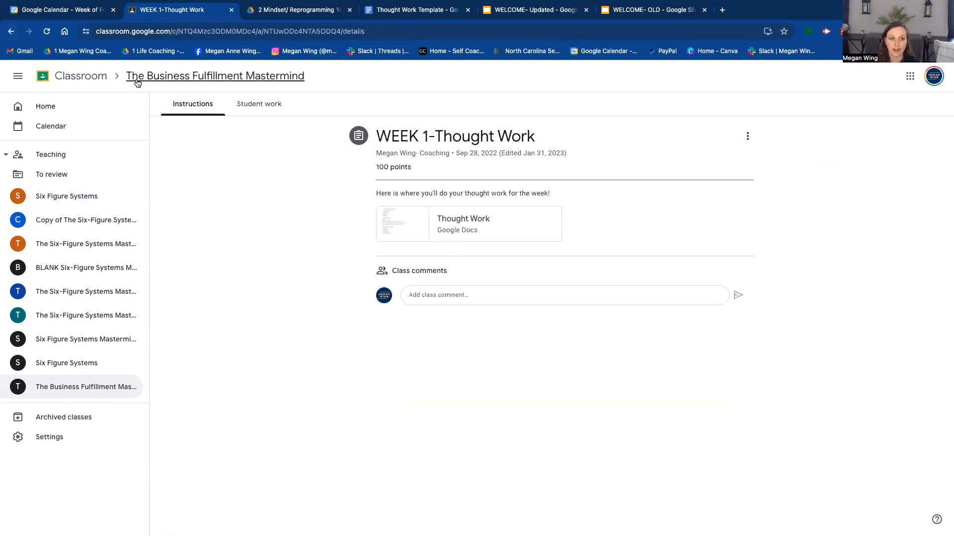
click(215, 76)
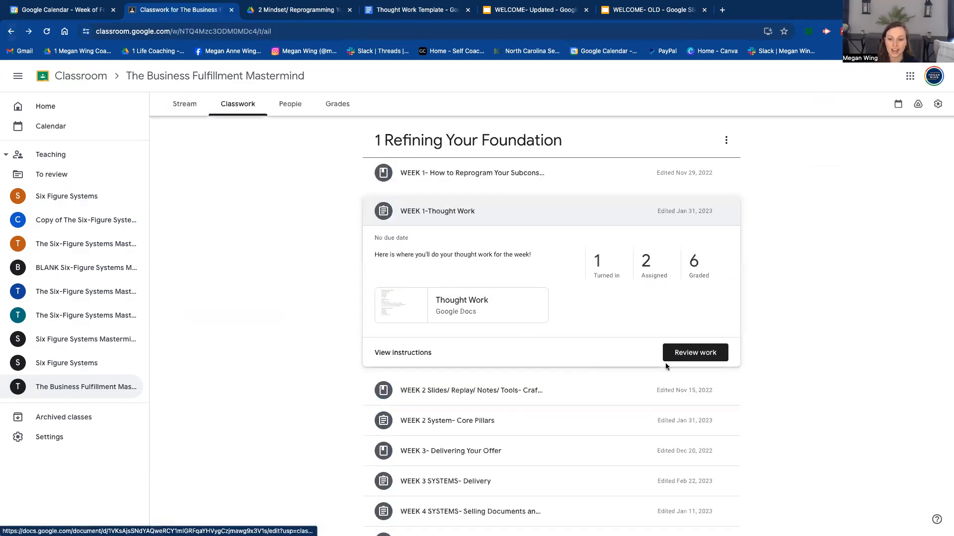
click(694, 352)
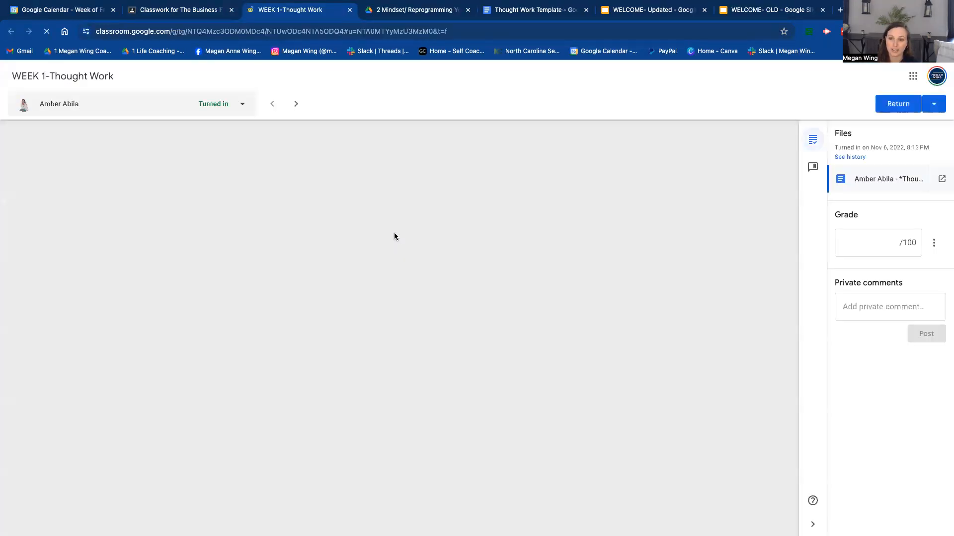
click(296, 104)
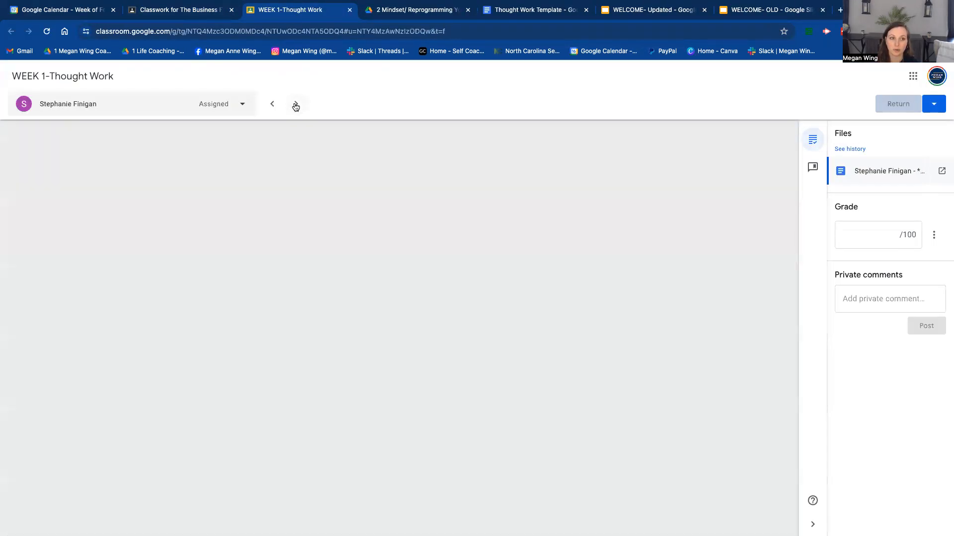
click(296, 103)
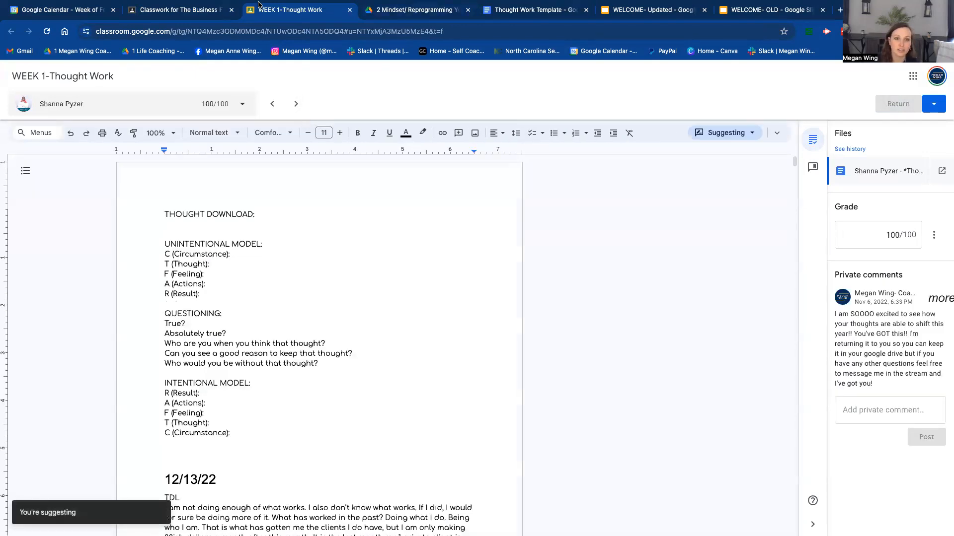
click(176, 10)
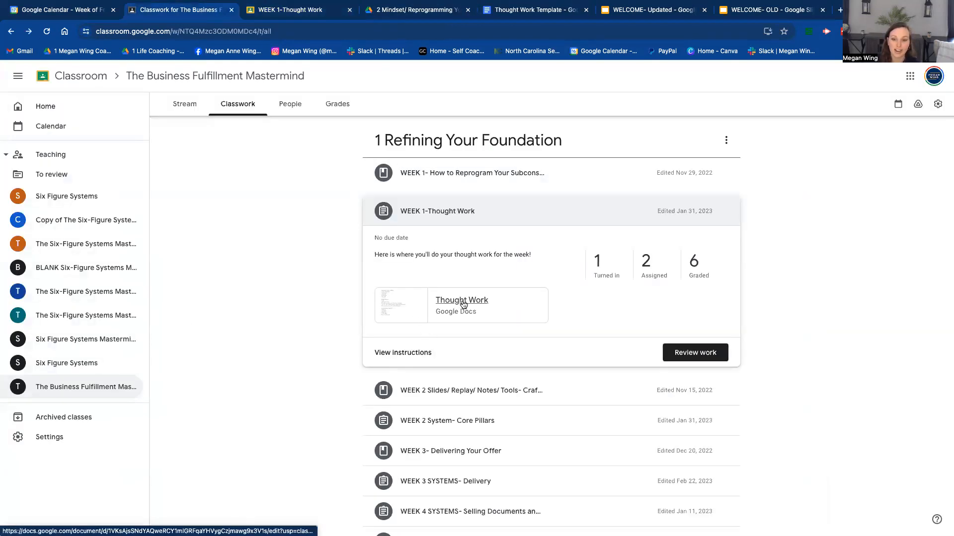
click(695, 353)
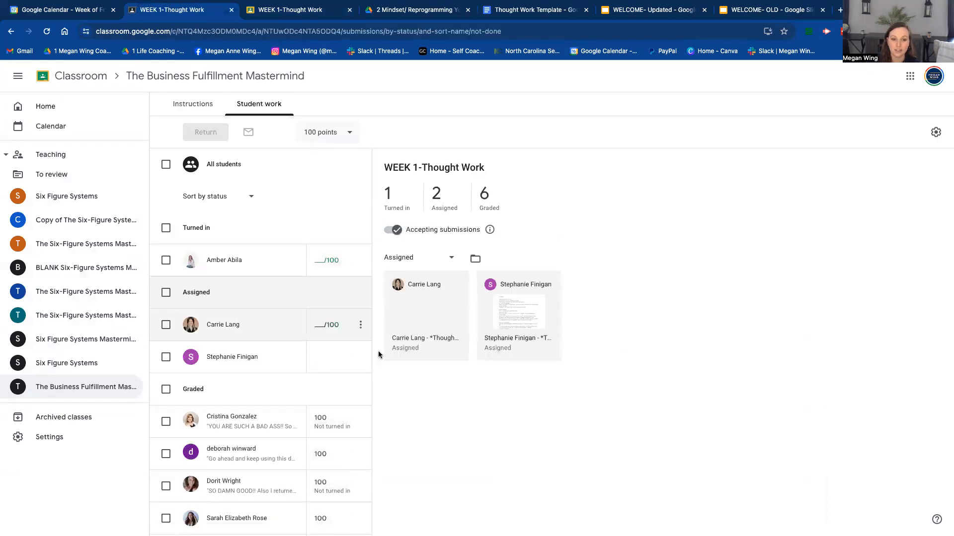
click(224, 260)
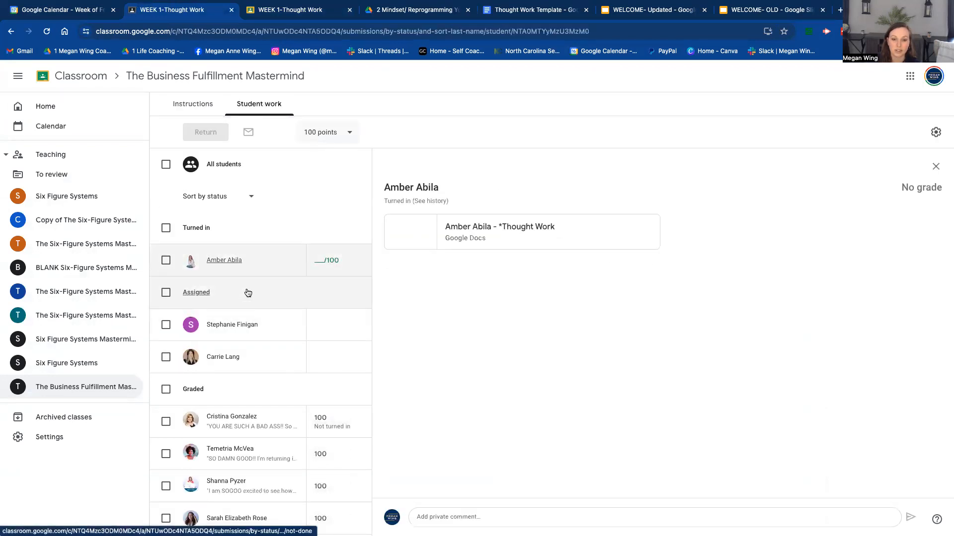
click(222, 357)
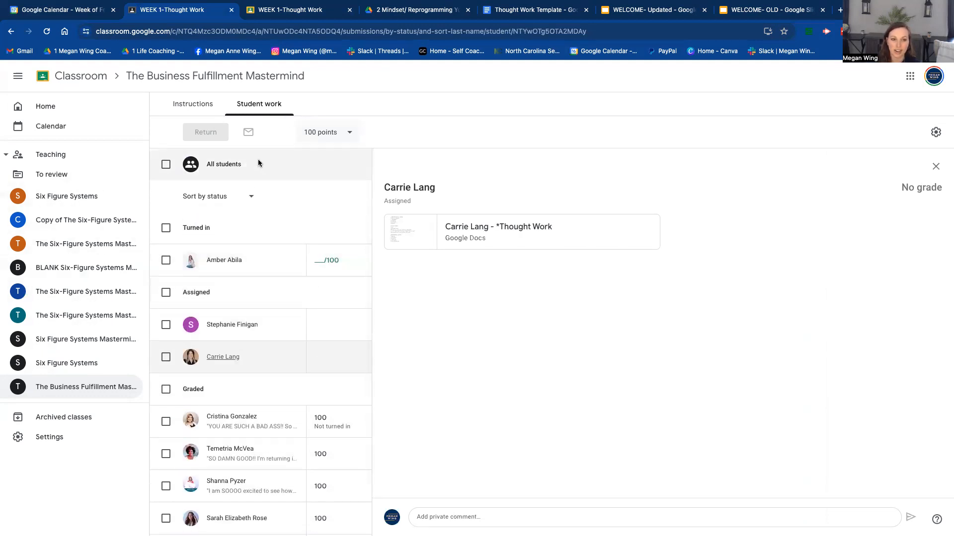
mouse_move(75, 275)
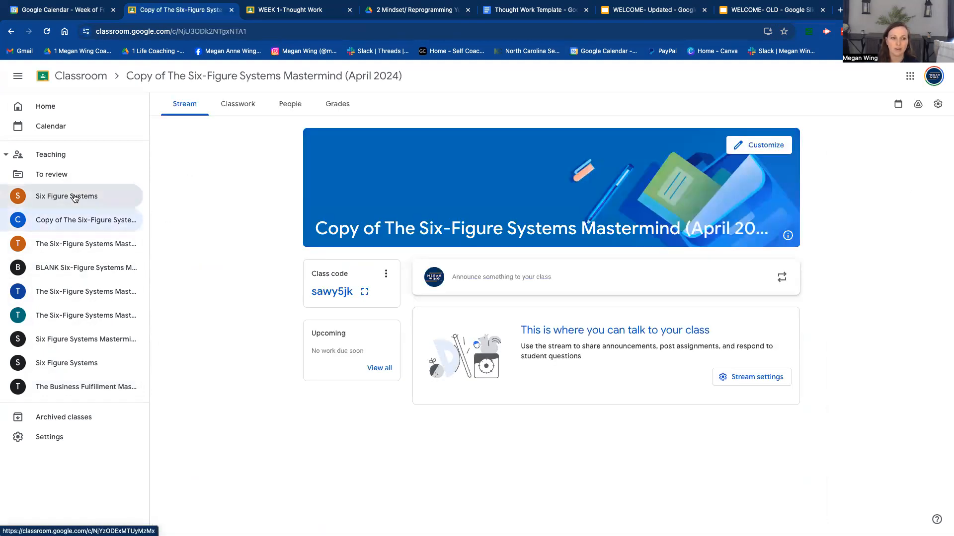
Step: Return to Six Figure Systems classwork and look at the Create menu's classwork types
click(67, 196)
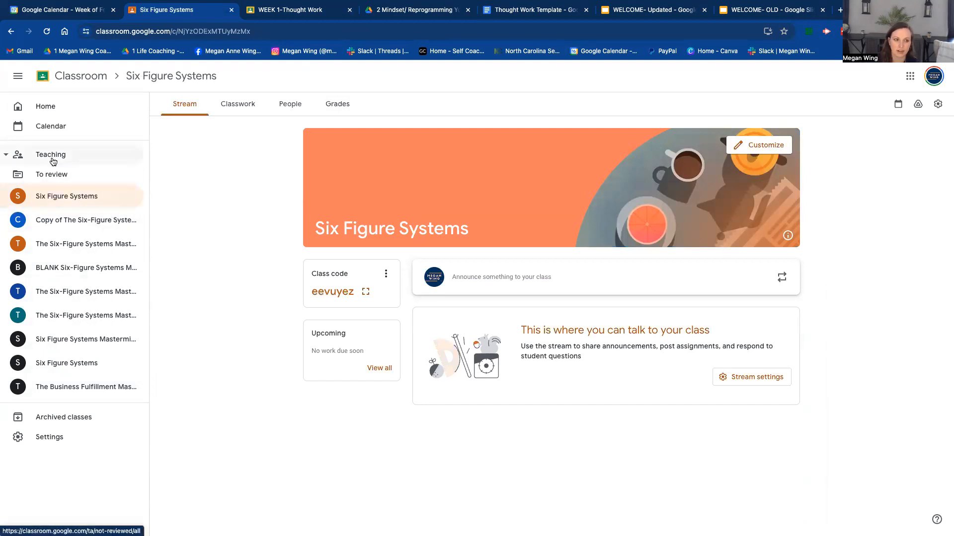
click(237, 103)
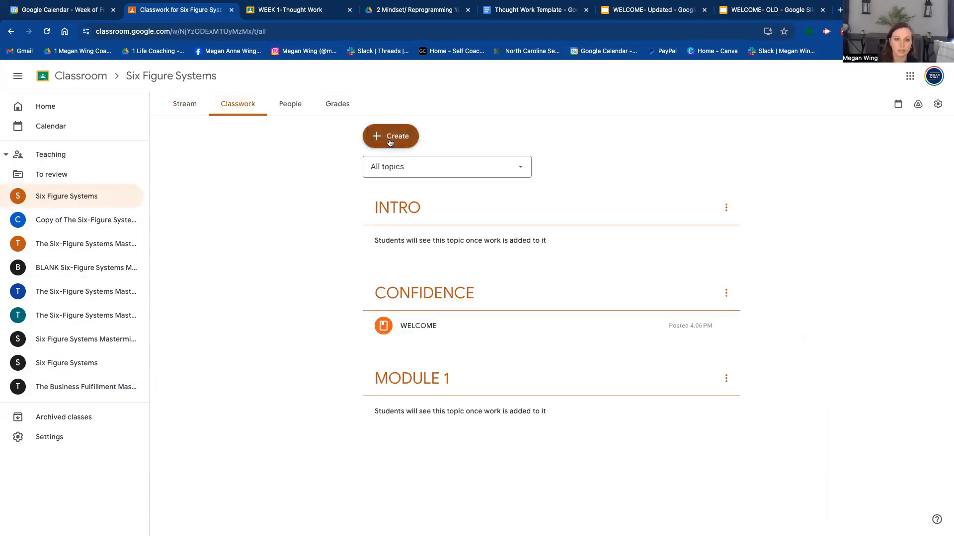
click(390, 136)
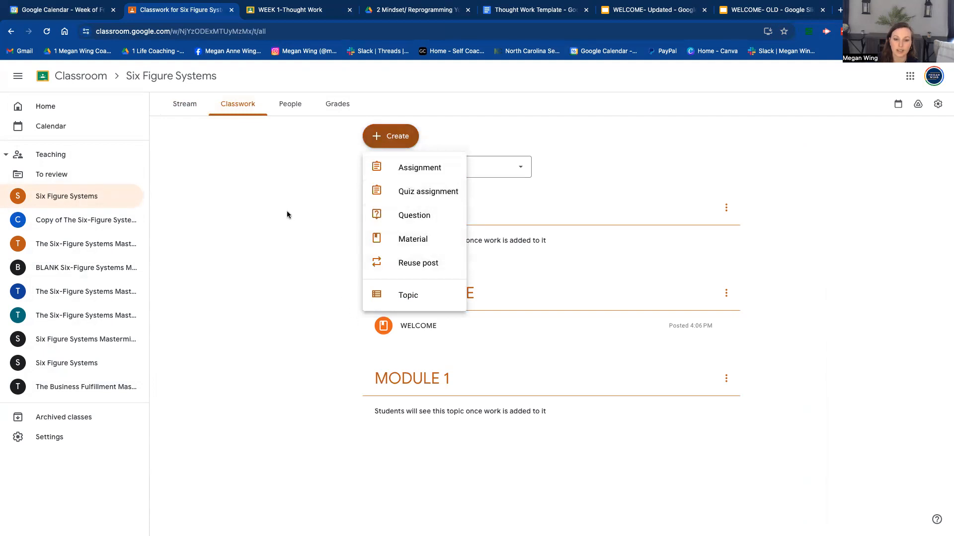
mouse_move(888, 121)
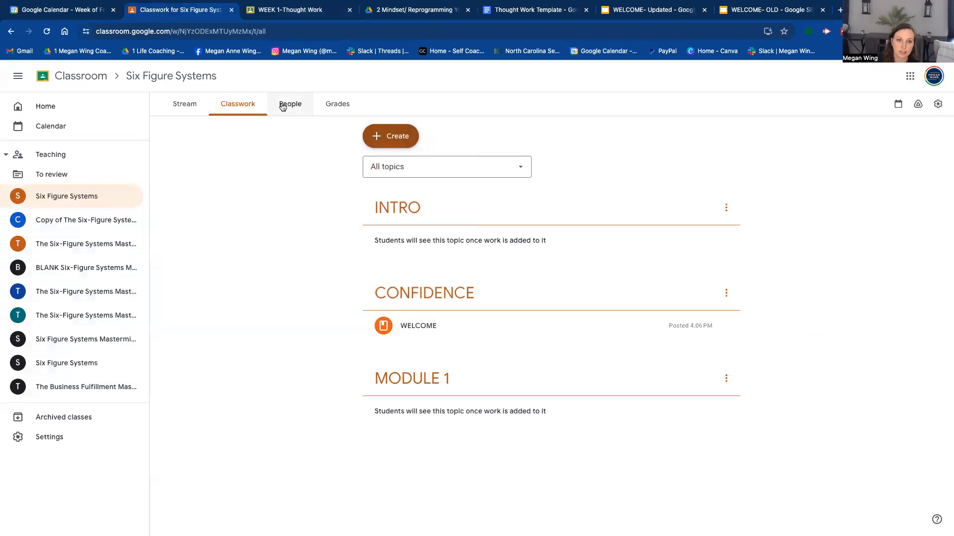
Step: Copy the Six Figure Systems student invite link from People, then go Home
click(290, 103)
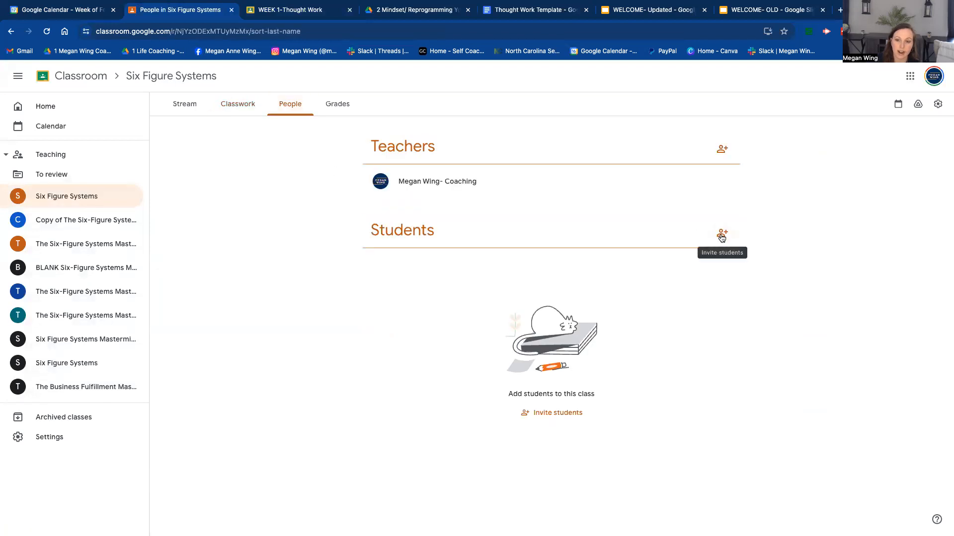
click(721, 234)
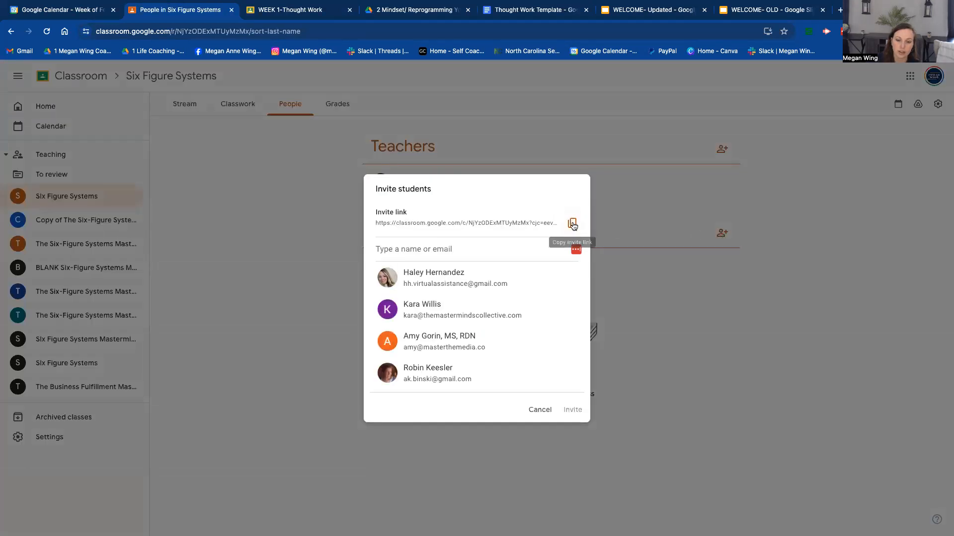
click(538, 409)
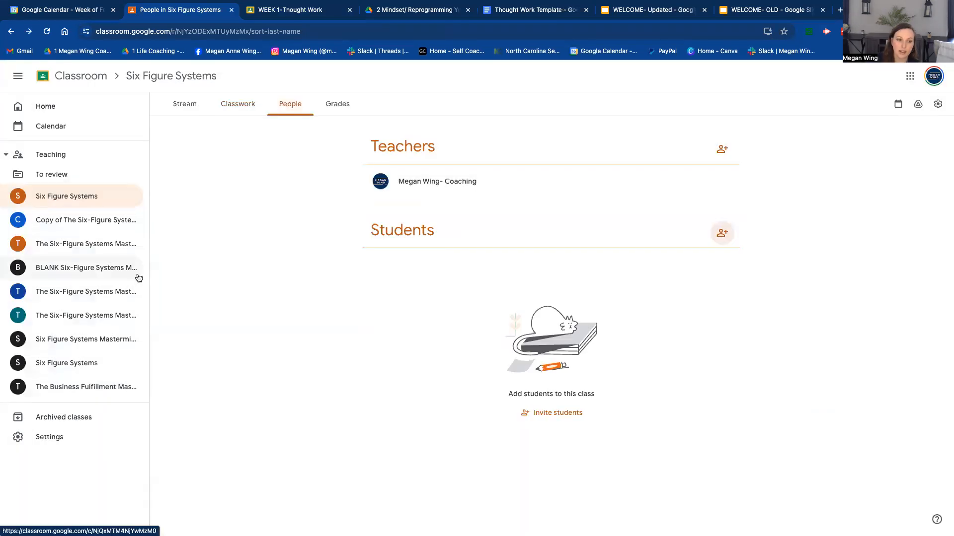
mouse_move(100, 383)
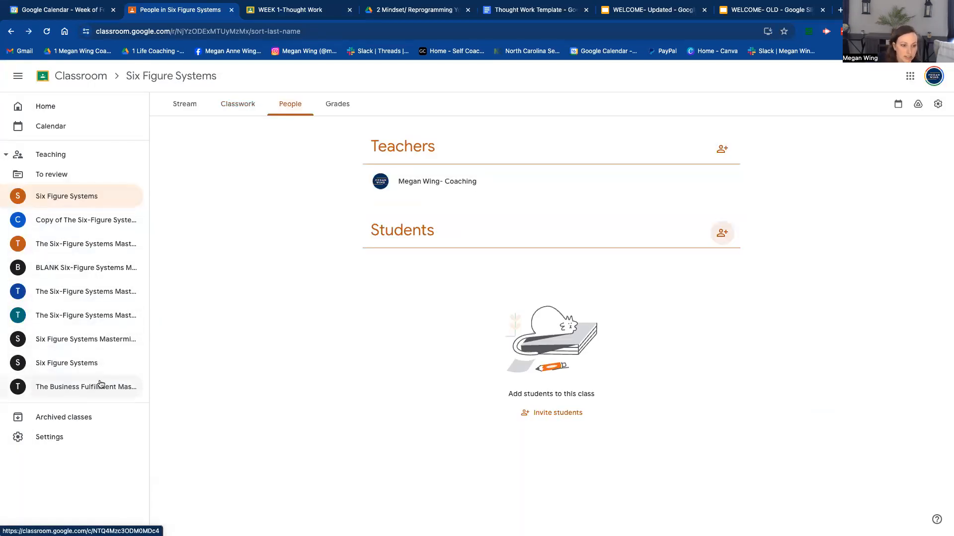
click(45, 106)
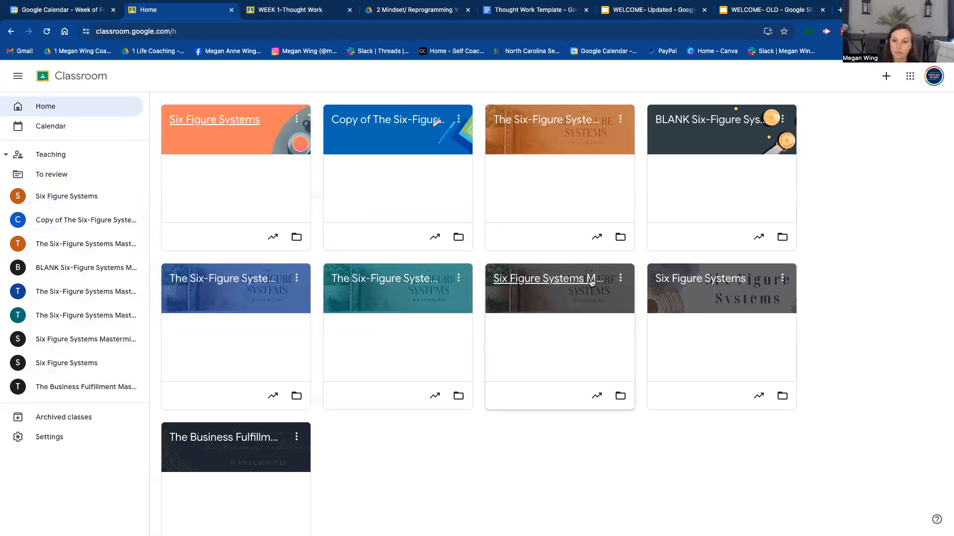
Step: Check the other Six Figure Systems classwork, then copy The Six-Figure Systems Mastermind (April 2024)
click(215, 119)
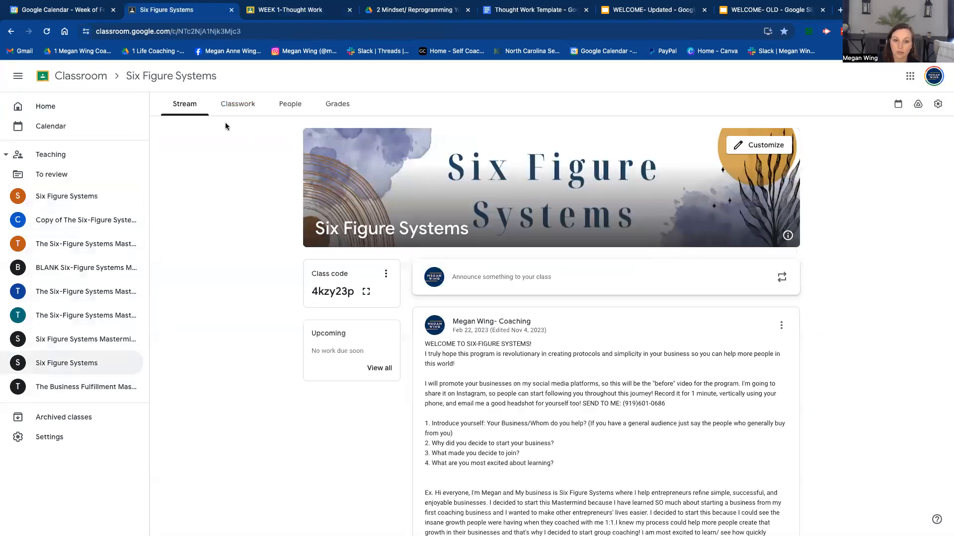
click(237, 103)
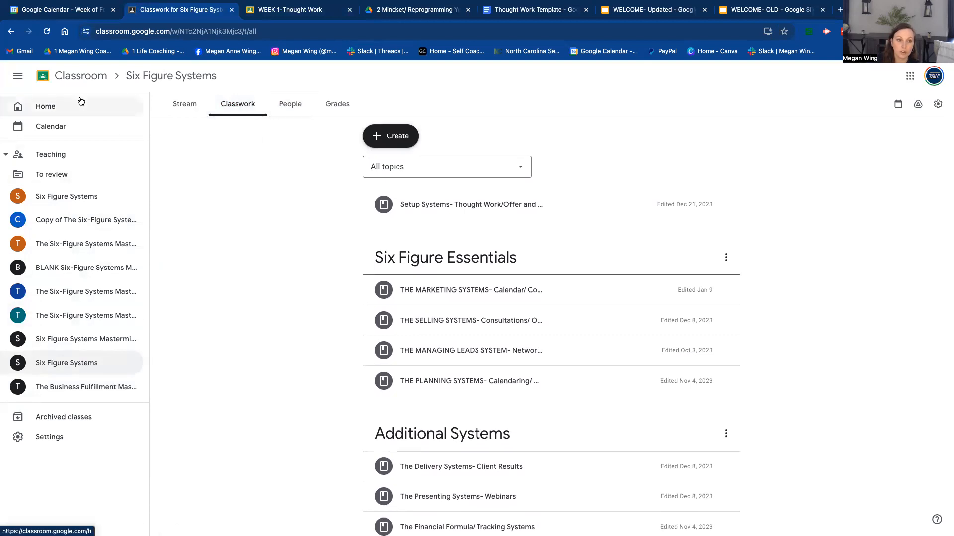
click(44, 106)
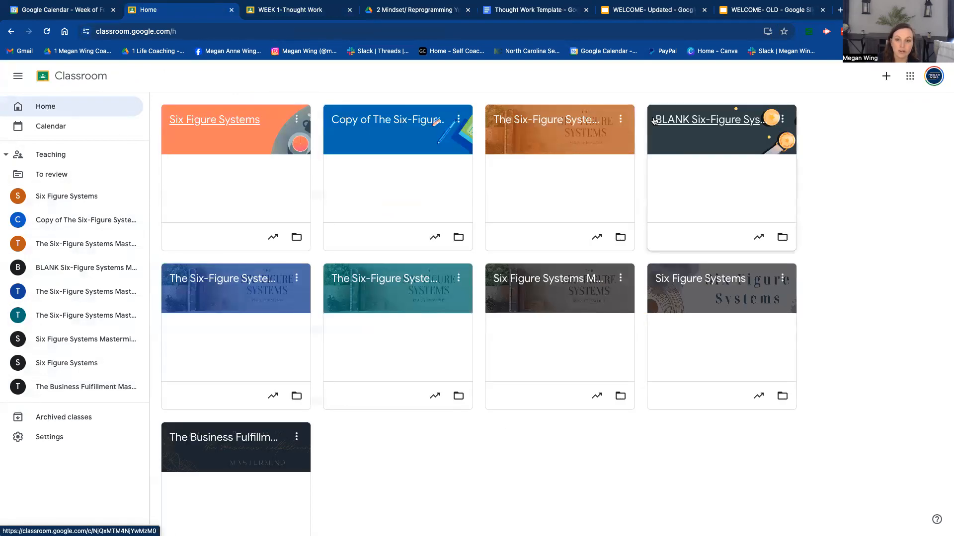
click(620, 278)
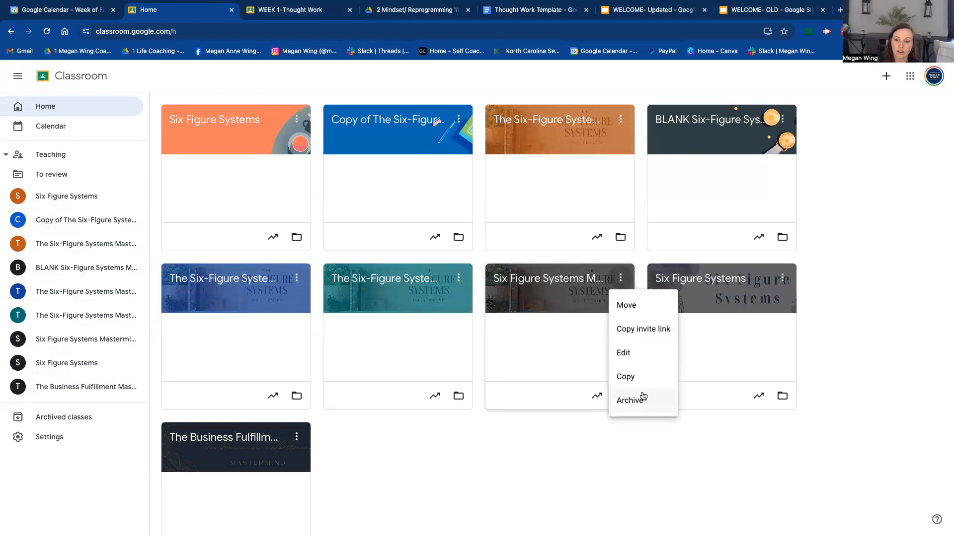
mouse_move(636, 375)
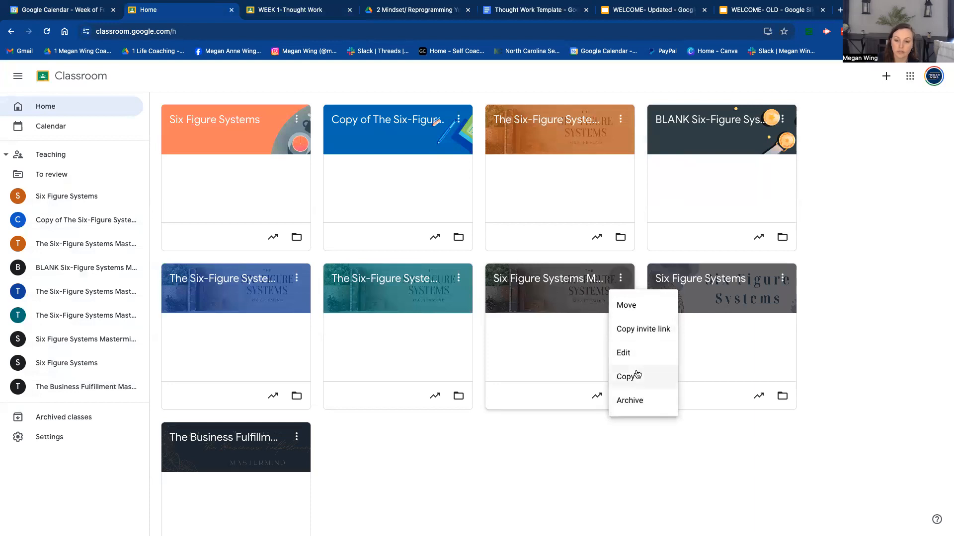
click(385, 119)
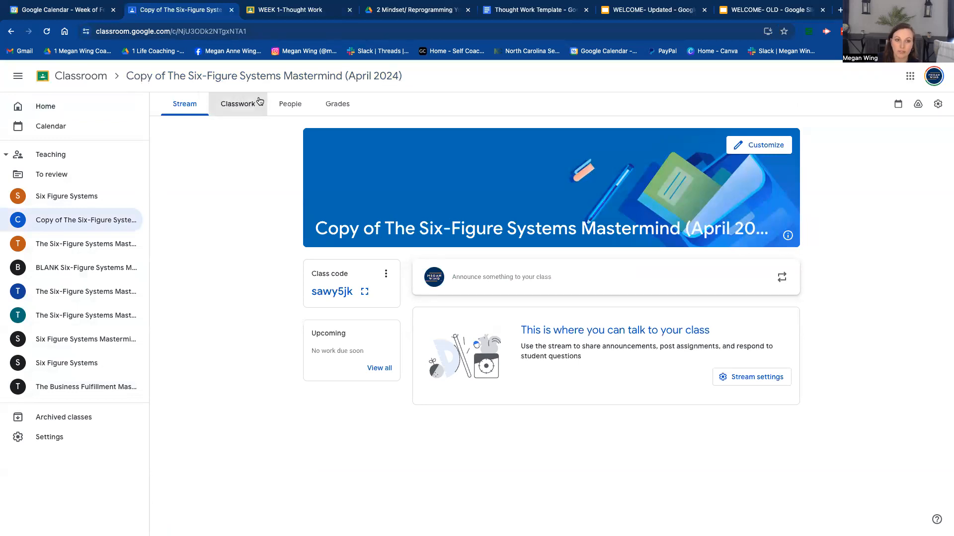
mouse_move(308, 193)
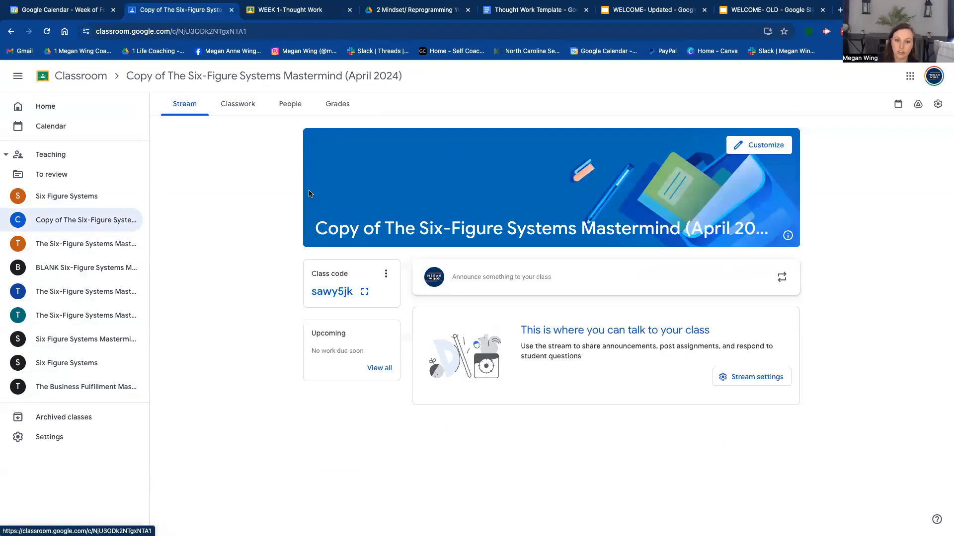